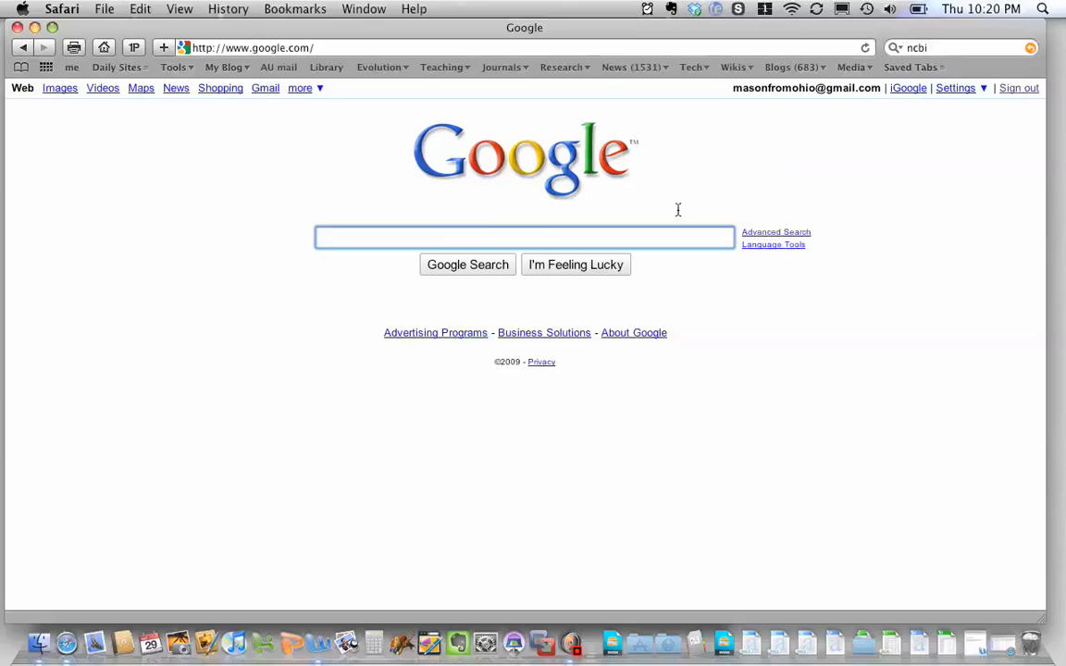
mouse_move(438, 239)
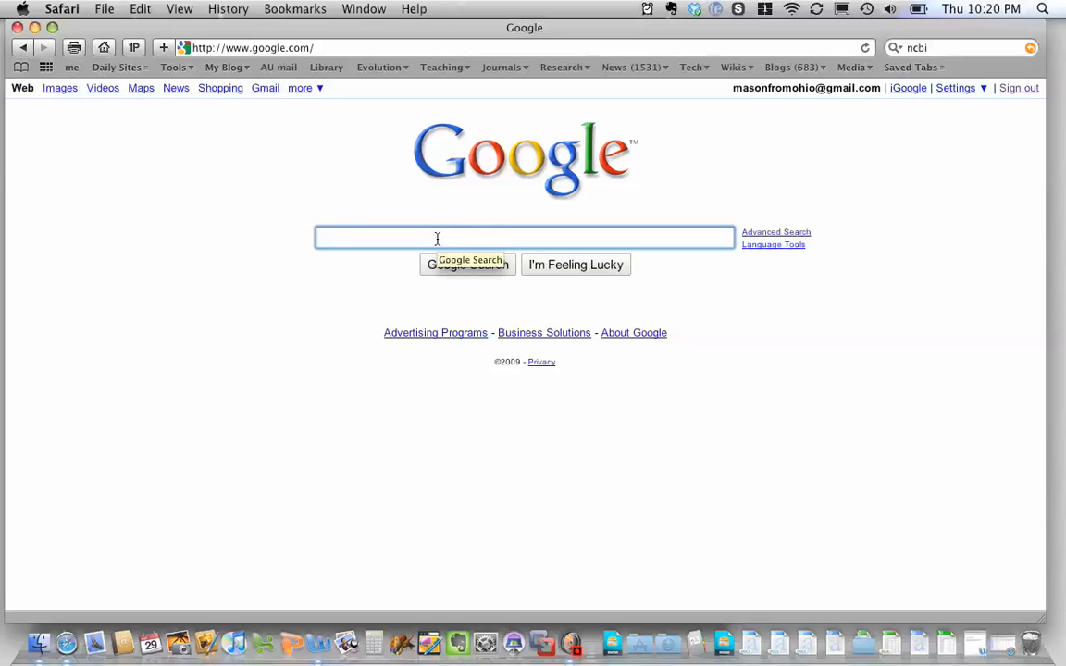
mouse_move(261, 309)
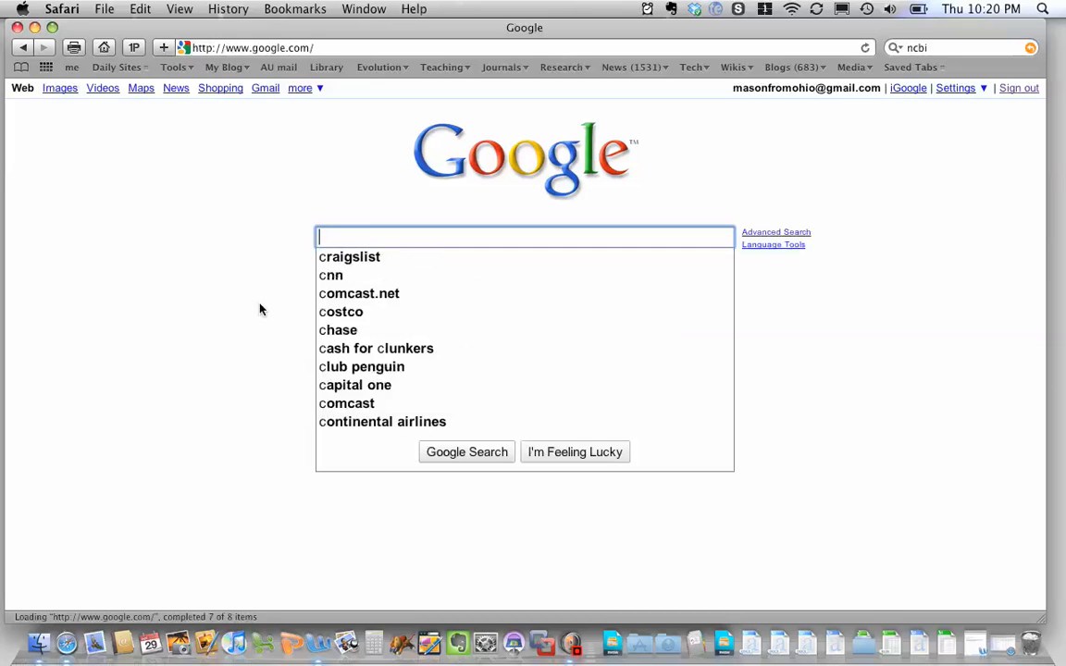
Search Google for 'ncbi' and open the NCBI home page from the results.
text(ncbi)
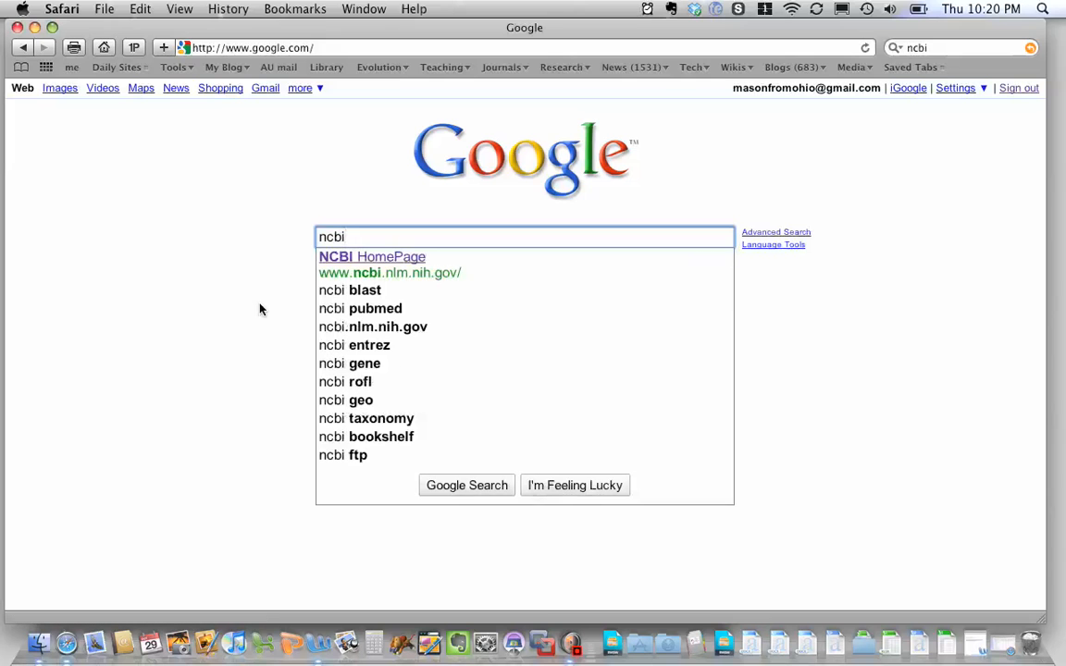
mouse_move(360, 259)
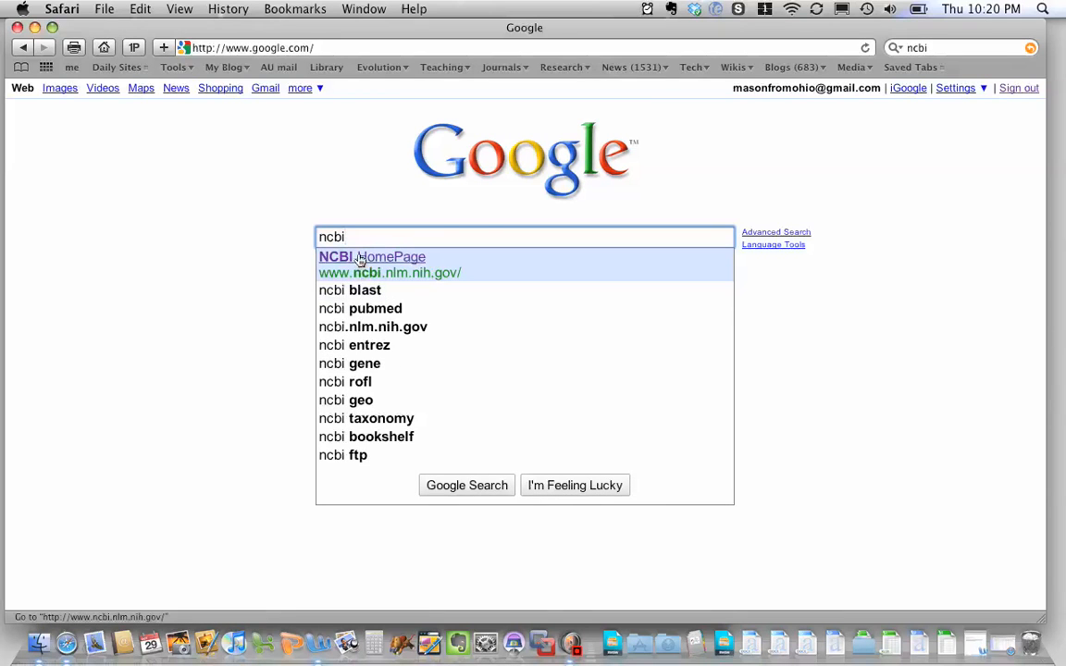
click(371, 256)
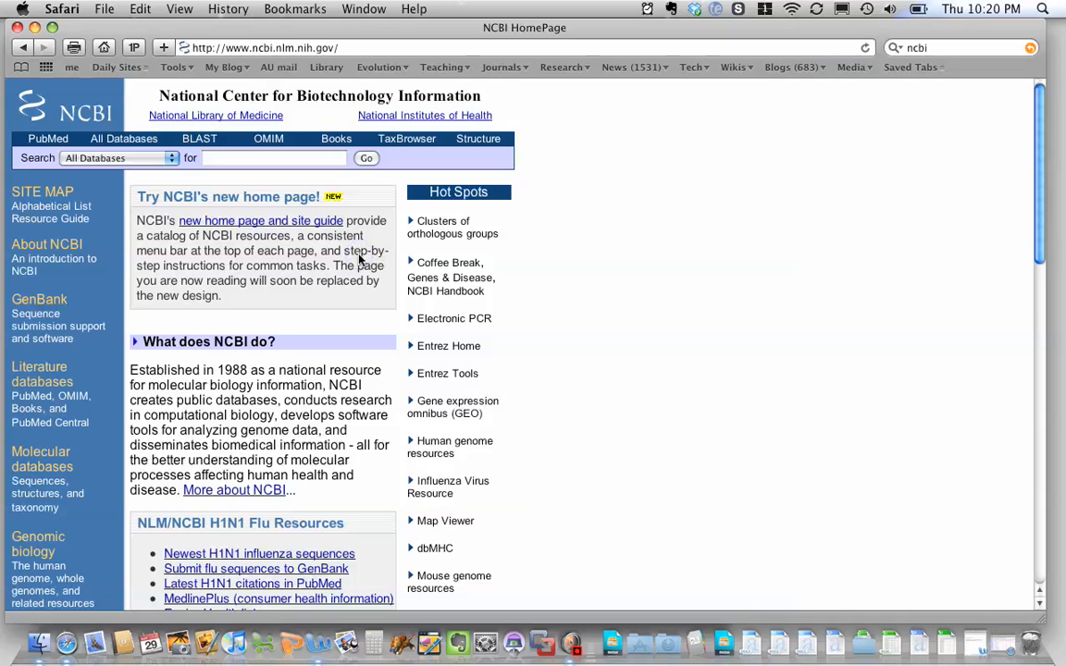
mouse_move(339, 174)
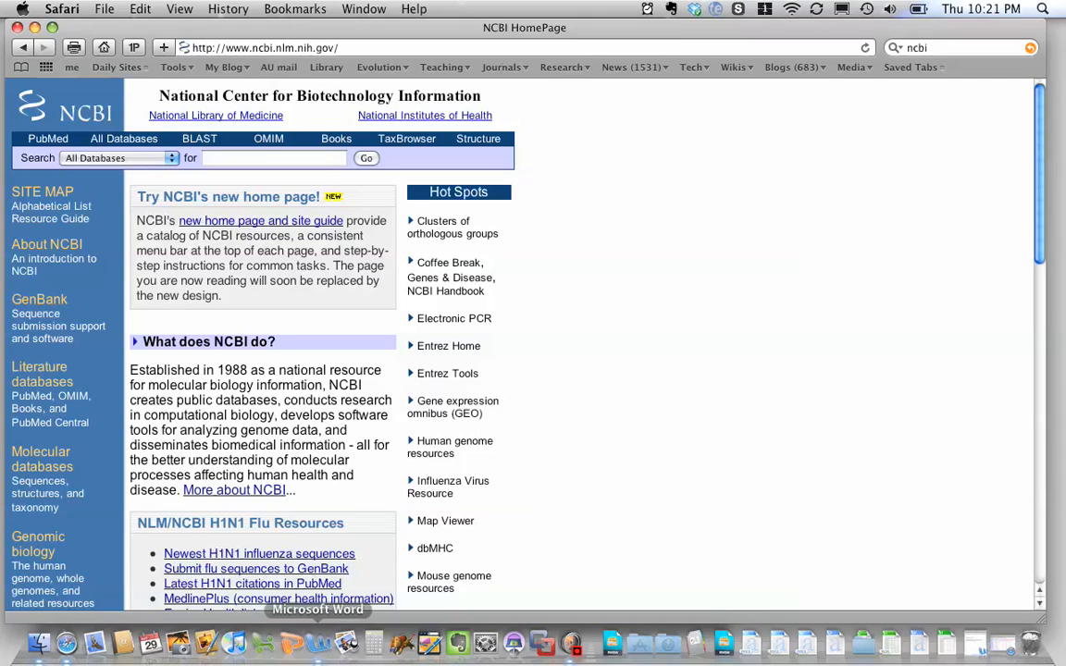
Bring up the Word primer document and pick out the TubA1 accession U12589.
click(317, 641)
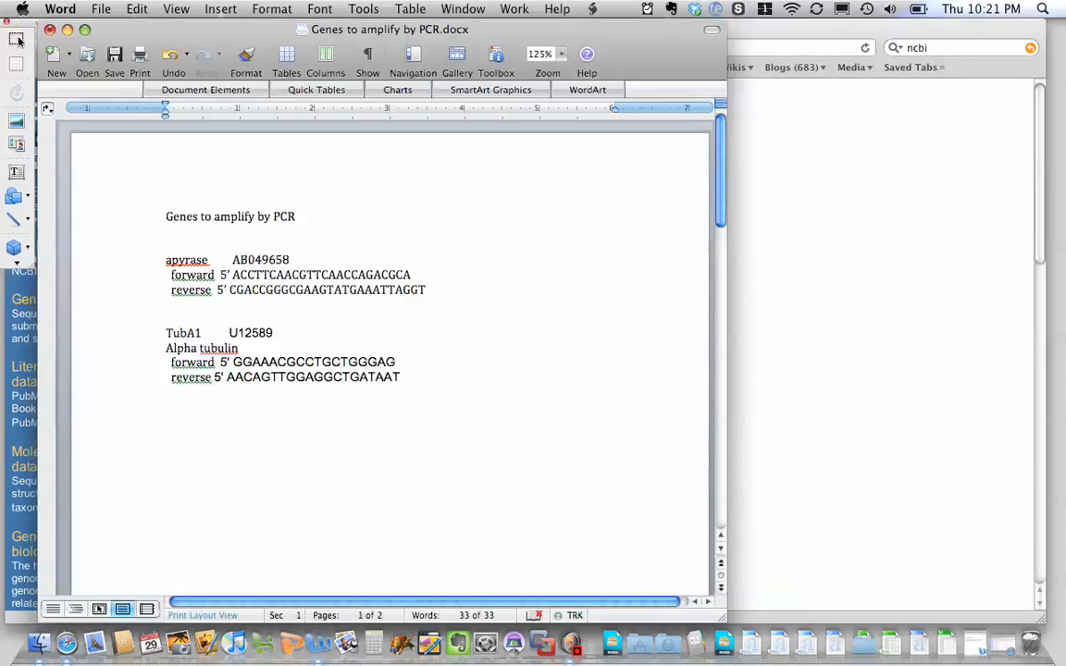
mouse_move(276, 226)
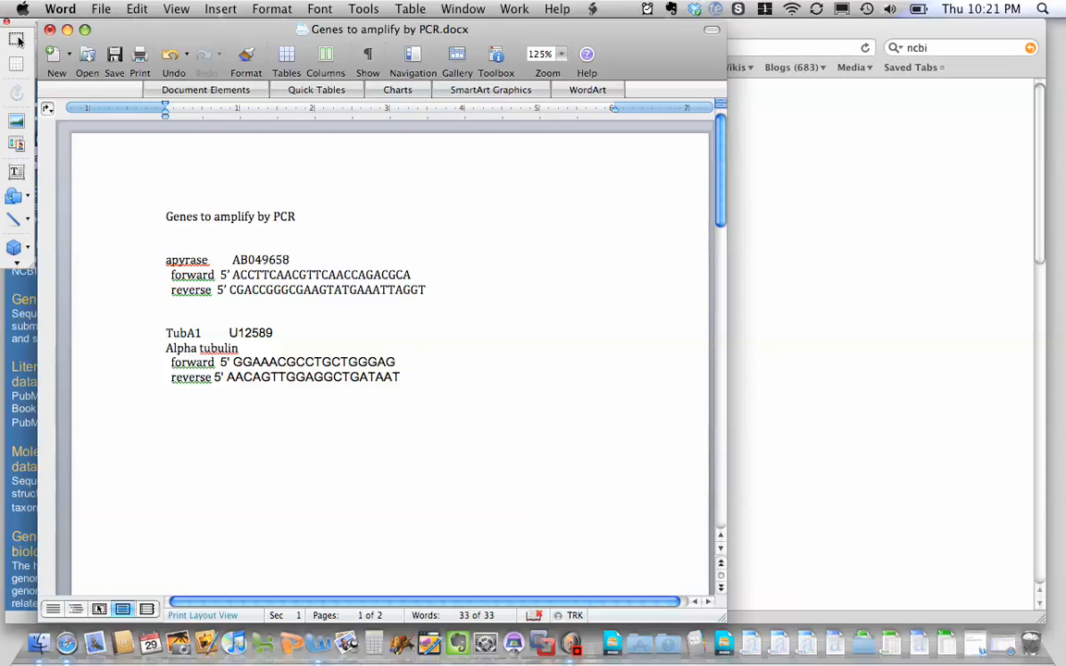
mouse_move(250, 335)
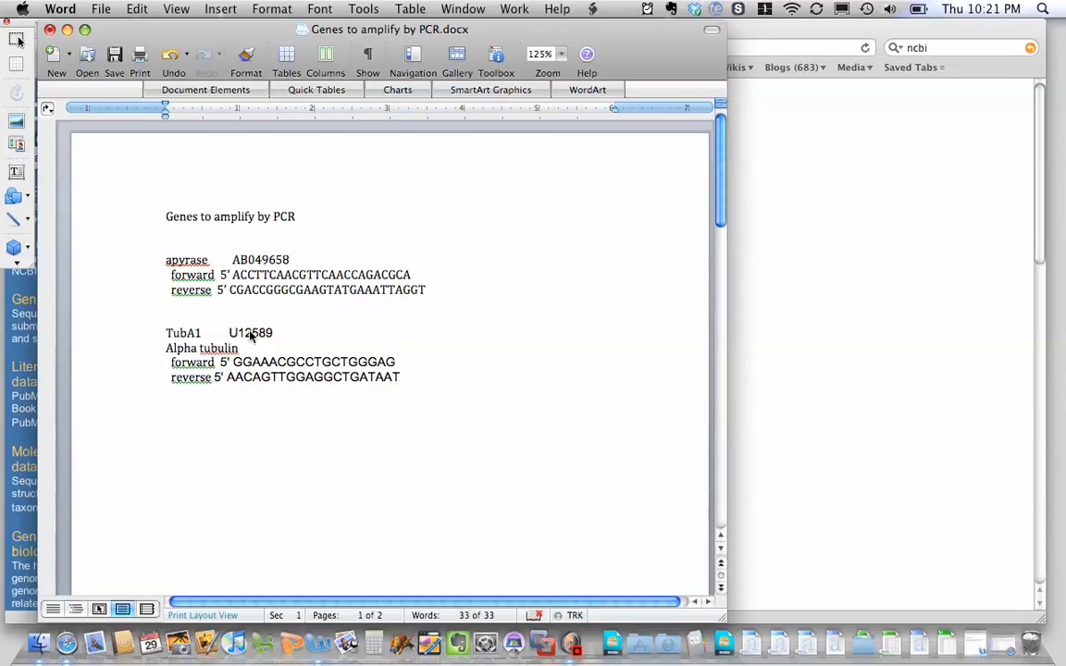
double_click(250, 333)
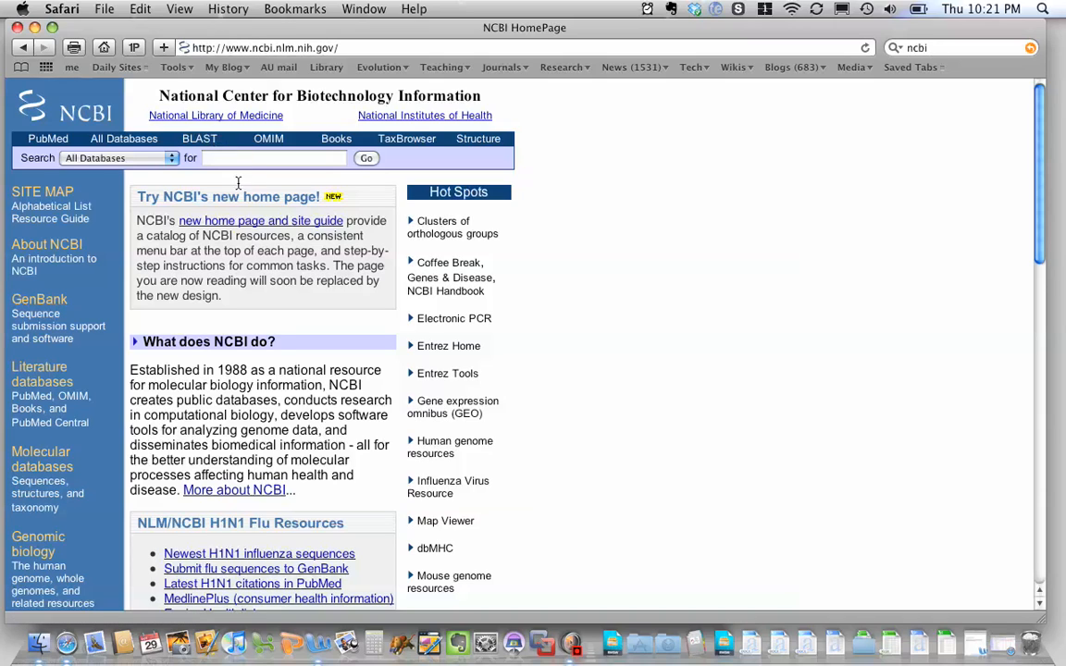
Search all NCBI databases for accession U12589.
click(273, 157)
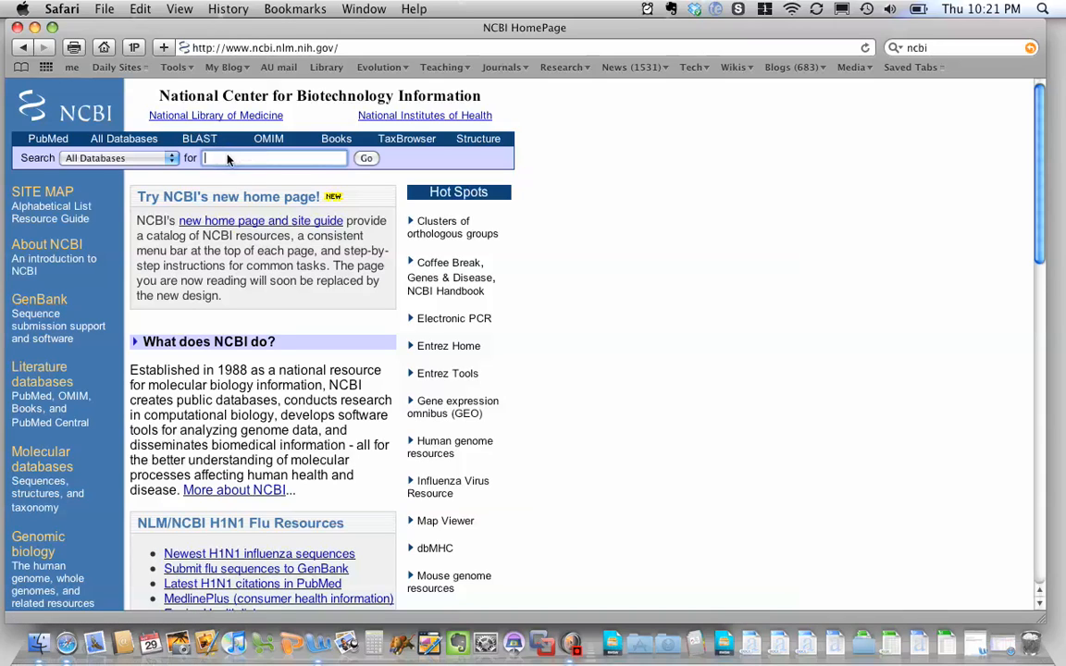
text(U12589)
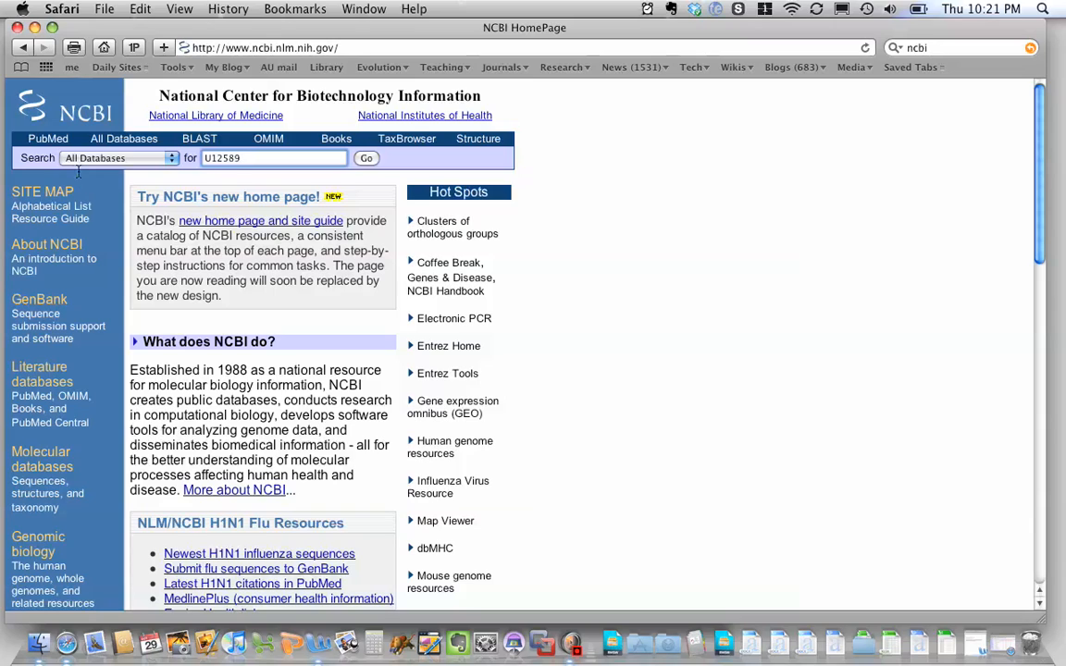
mouse_move(303, 166)
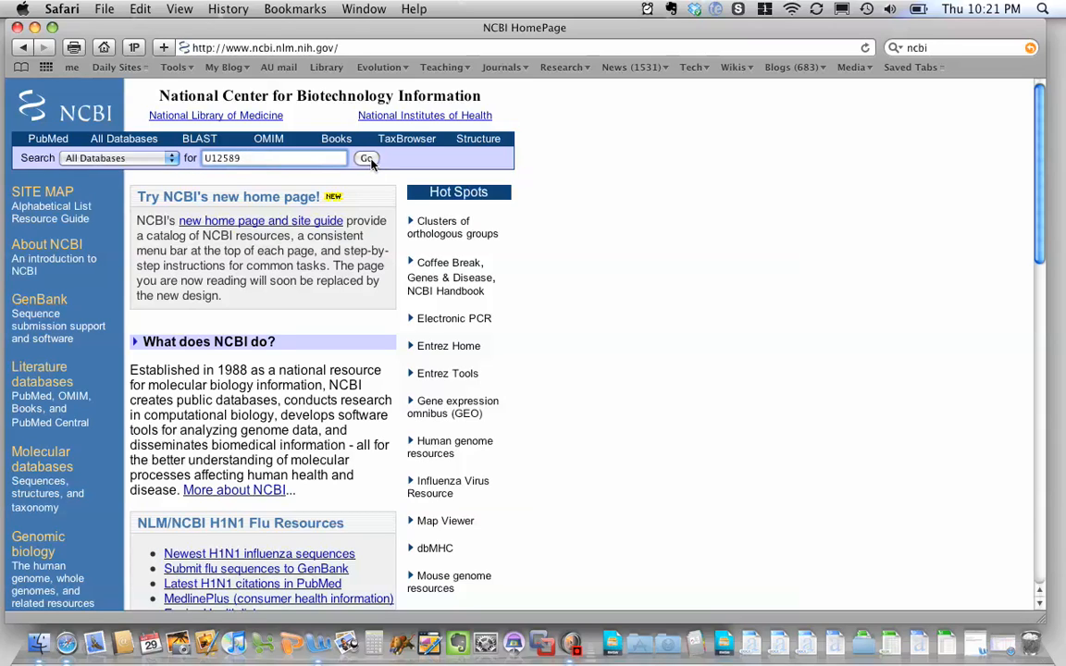
click(366, 157)
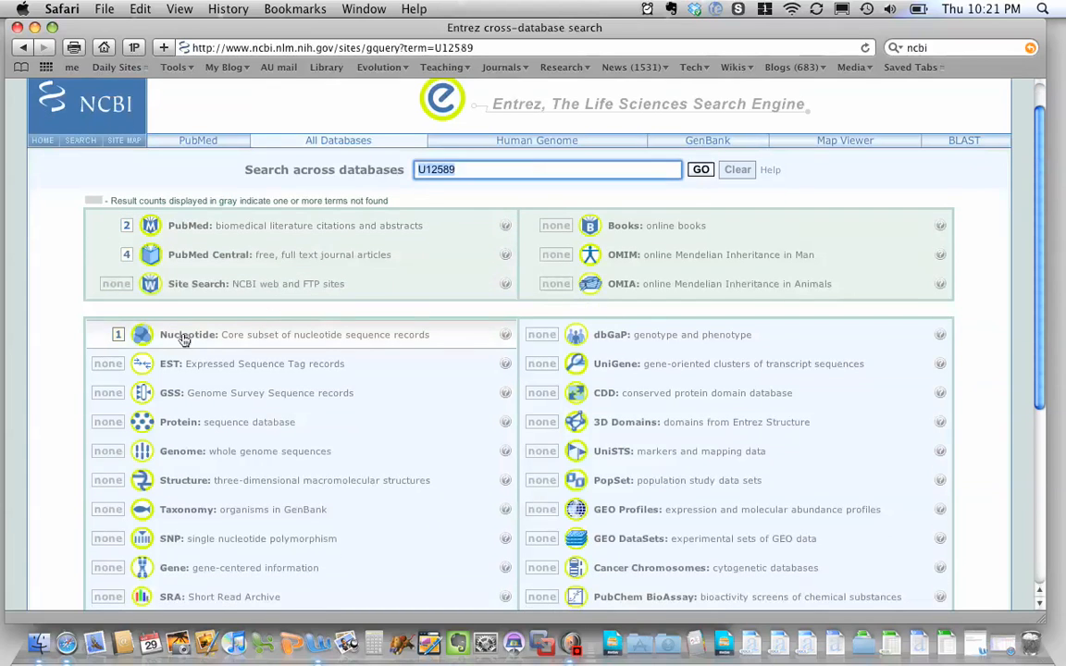
mouse_move(188, 334)
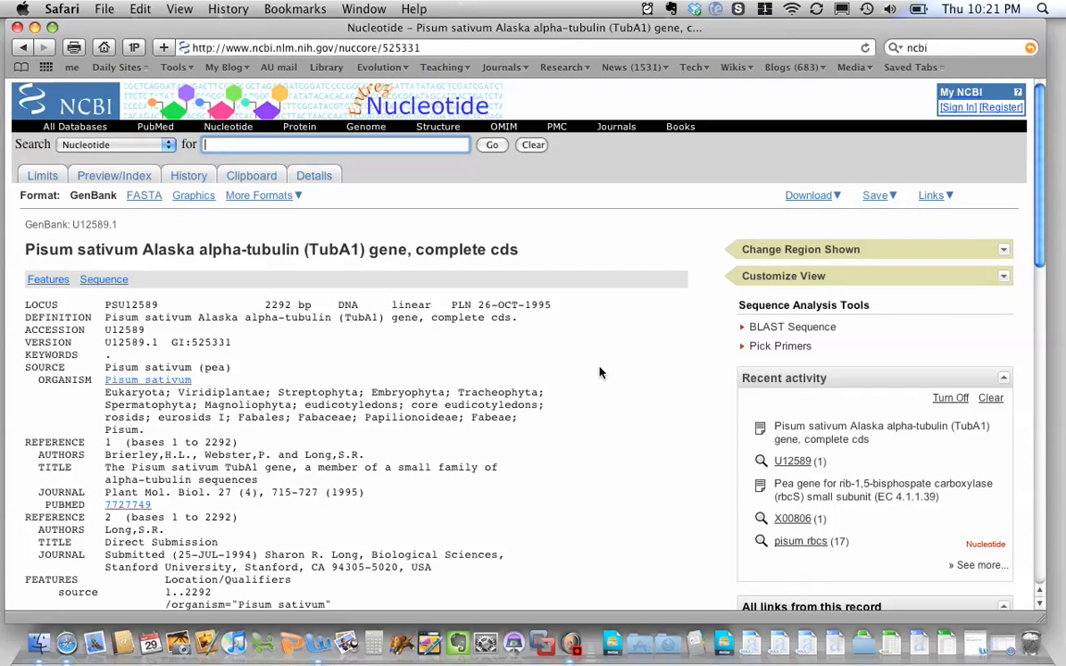
Review the U12589 tubulin record and display its sequence in FASTA format.
scroll(down, 3)
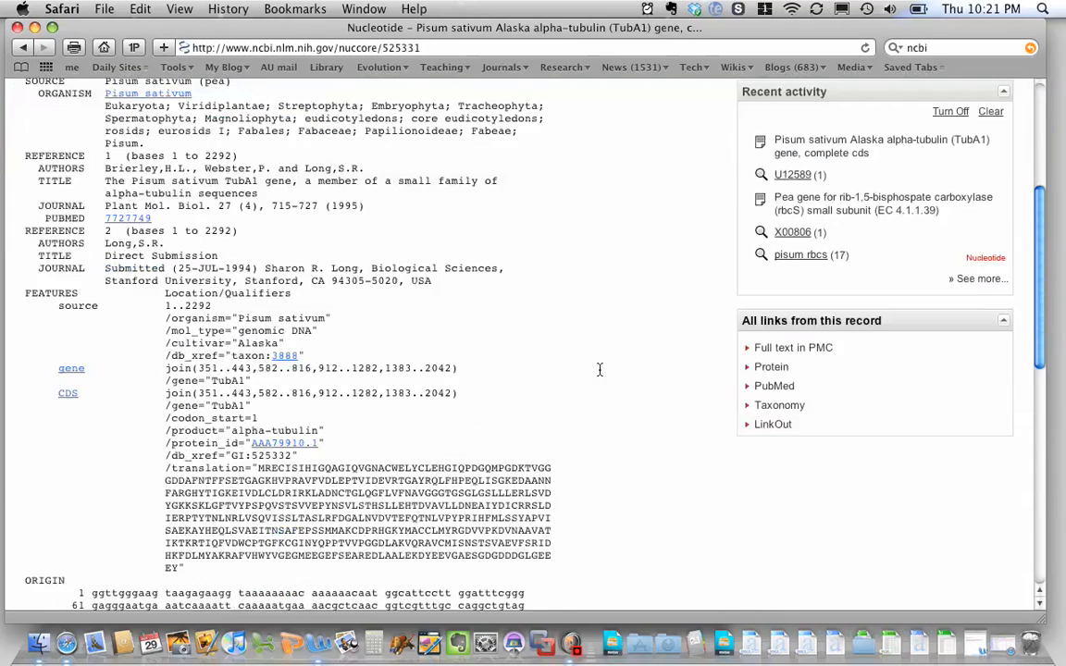
scroll(down, 3)
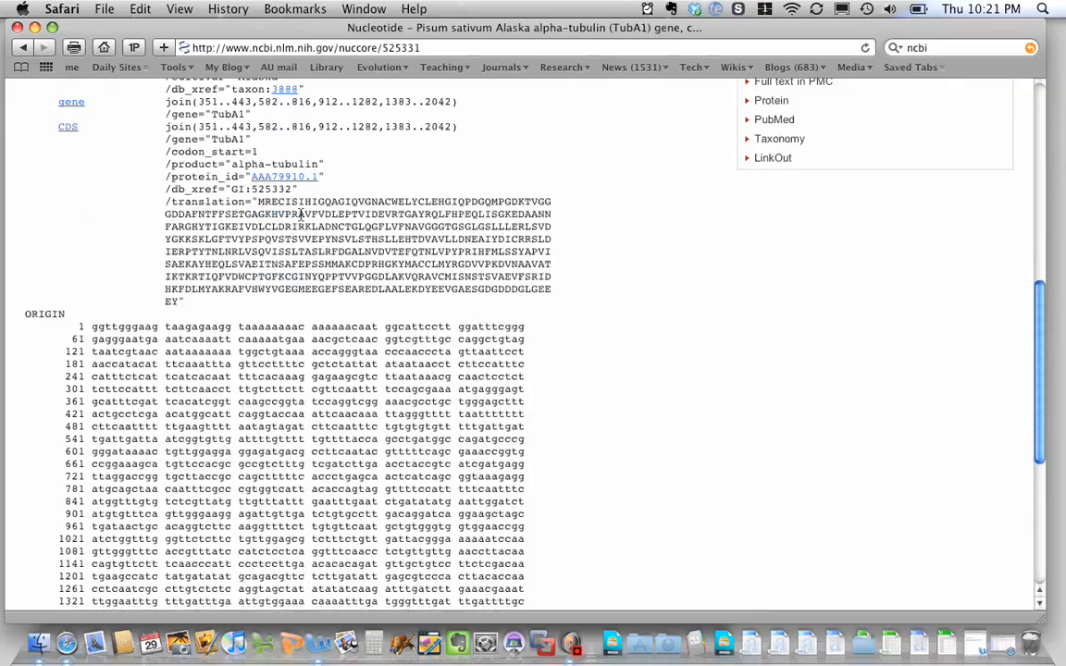
drag(259, 202, 444, 265)
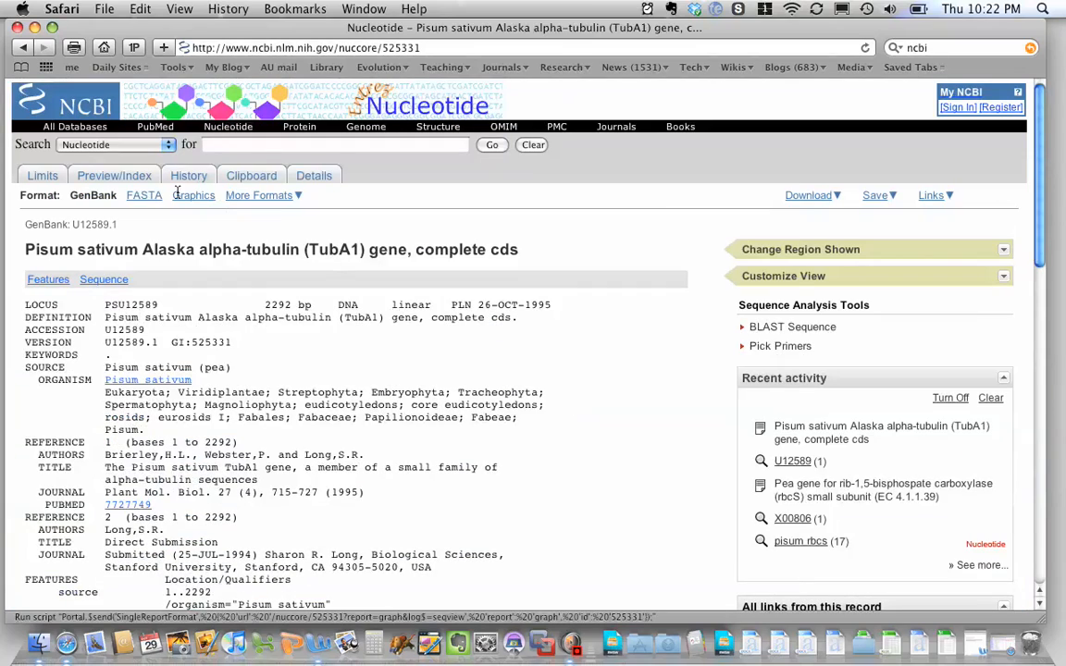
scroll(down, 3)
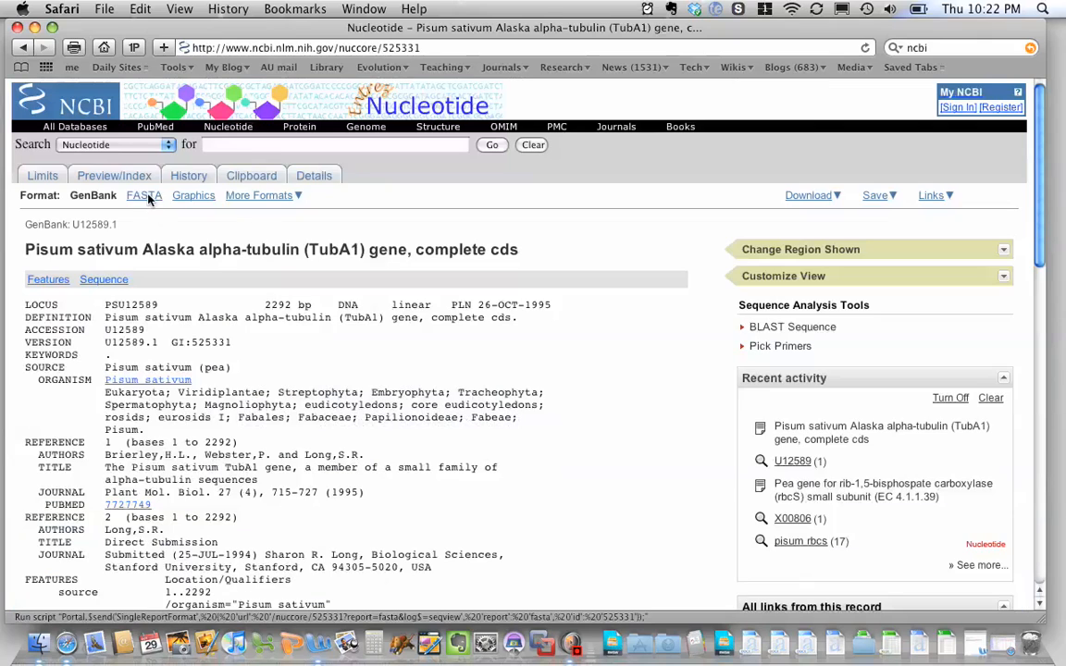
click(143, 195)
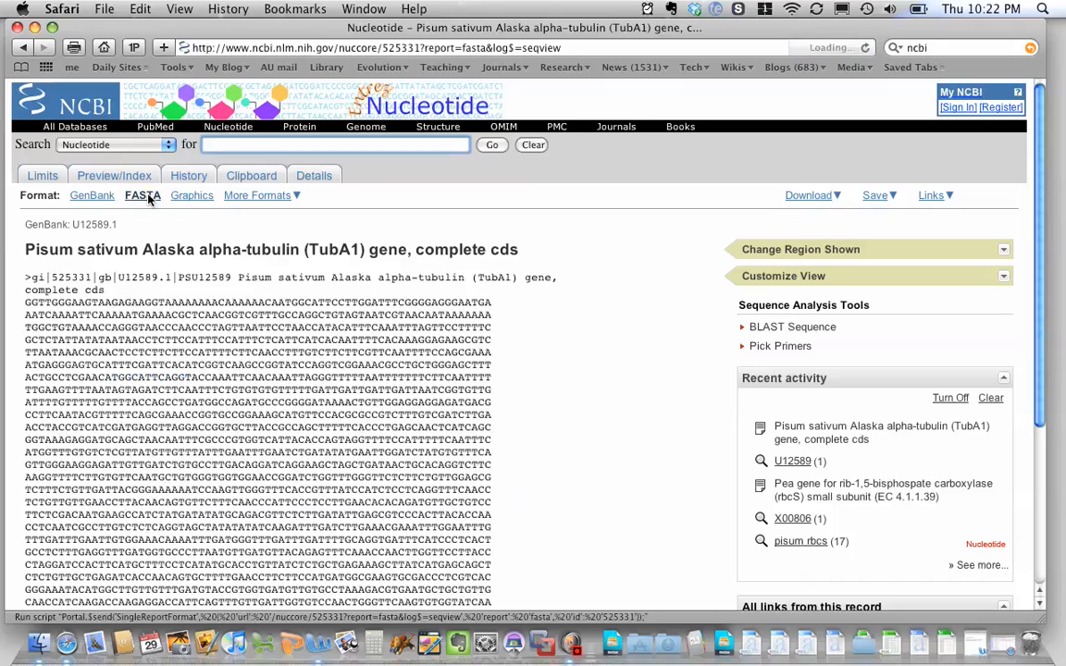
scroll(down, 3)
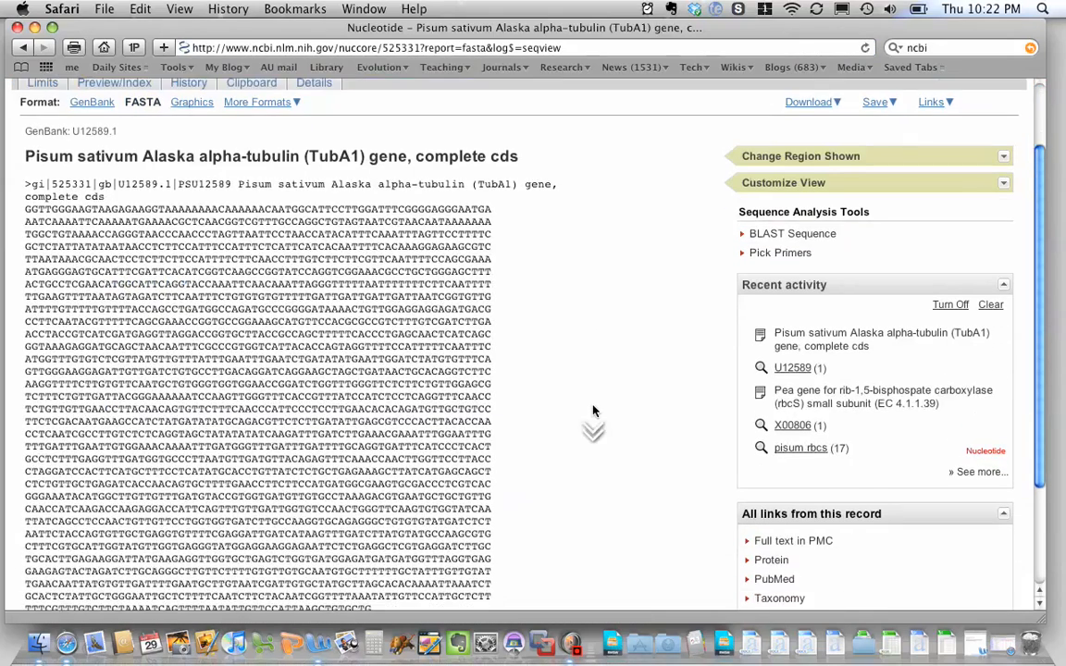
scroll(down, 3)
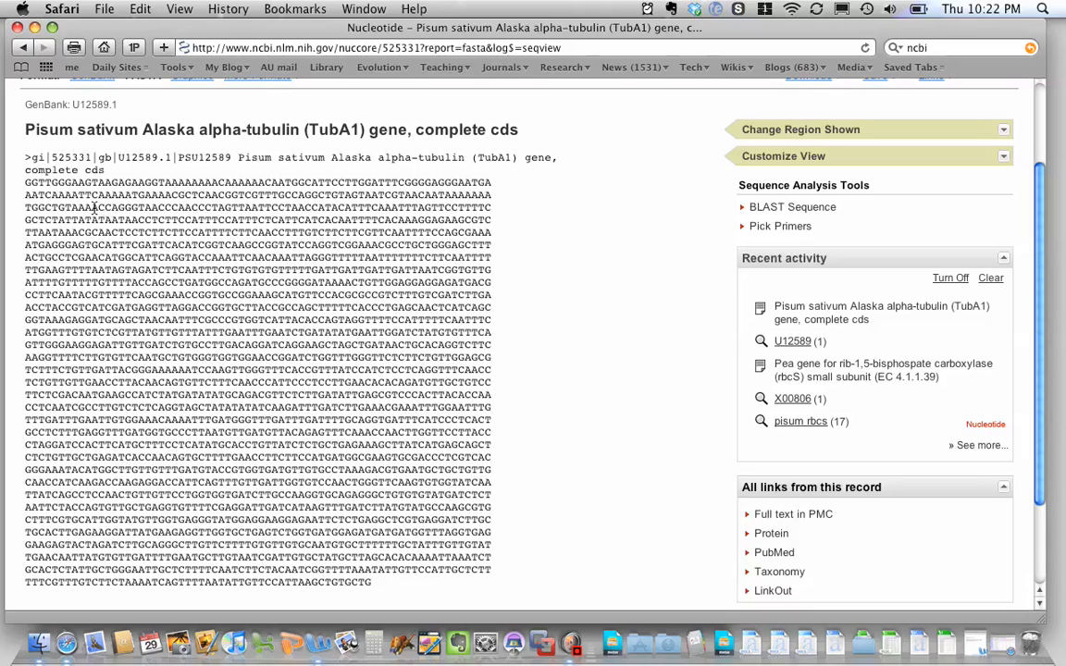
mouse_move(435, 514)
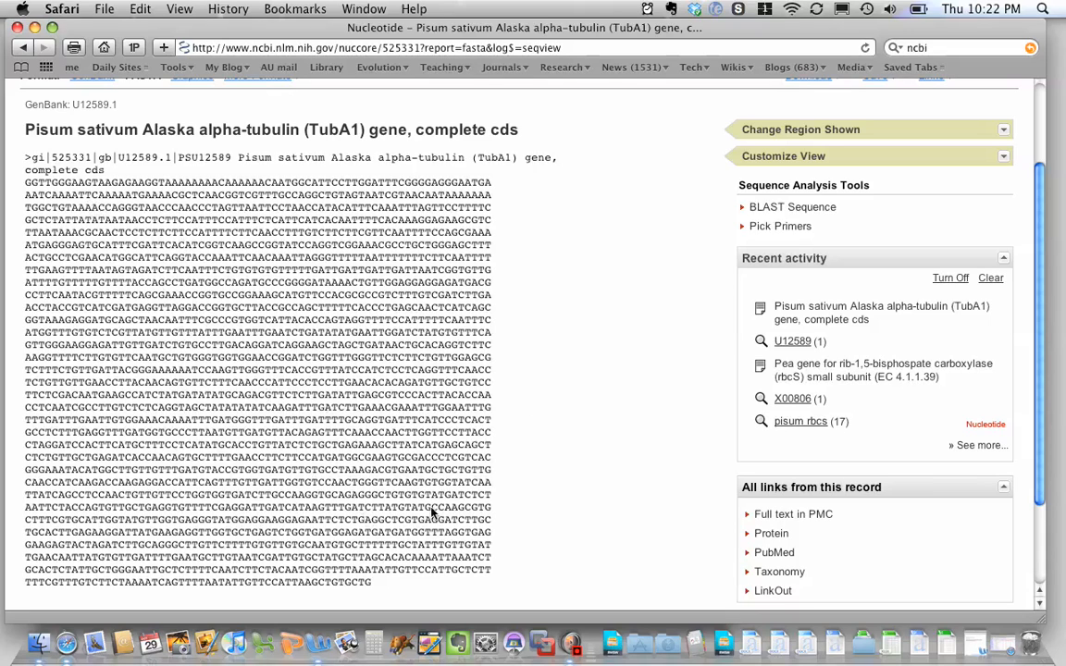
mouse_move(544, 472)
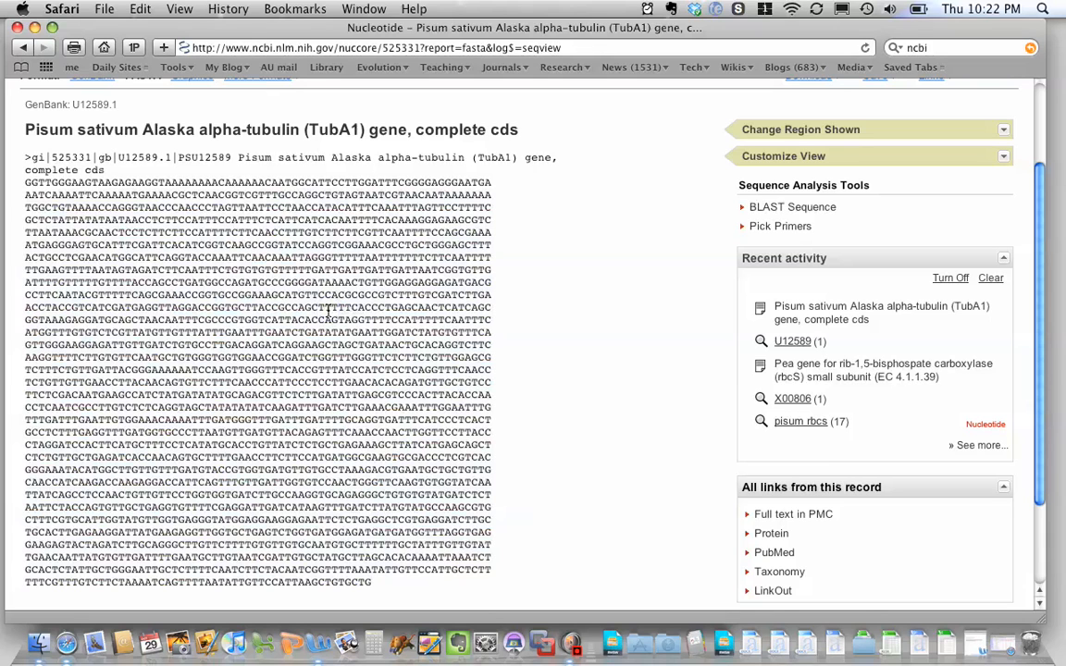
Return to the NCBI home page and load the BLAST search page.
scroll(up, 3)
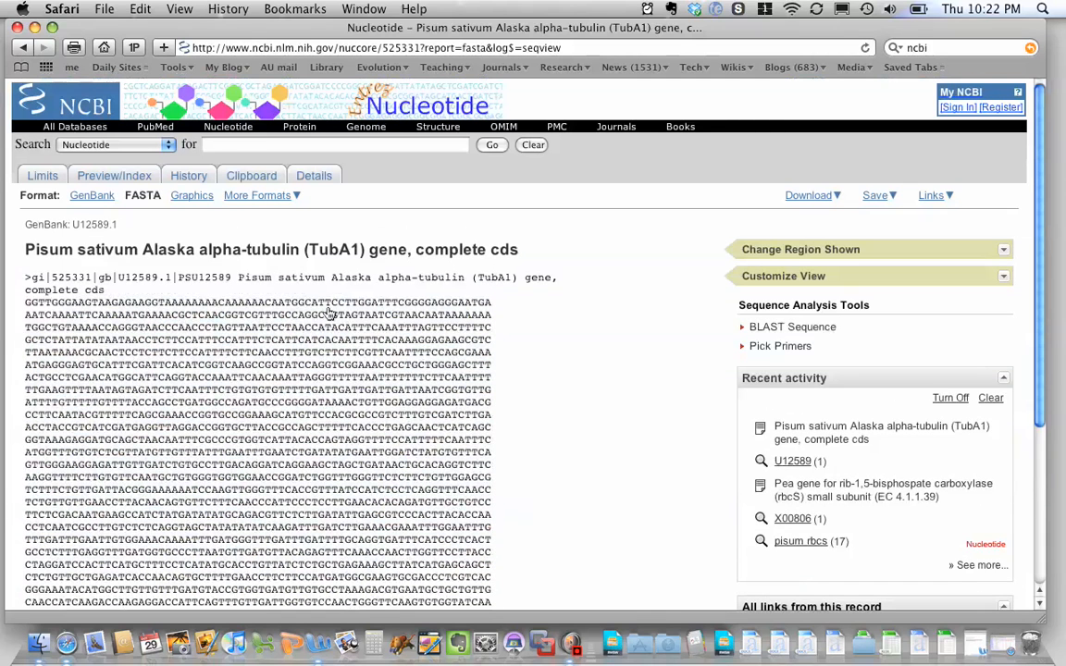
click(64, 105)
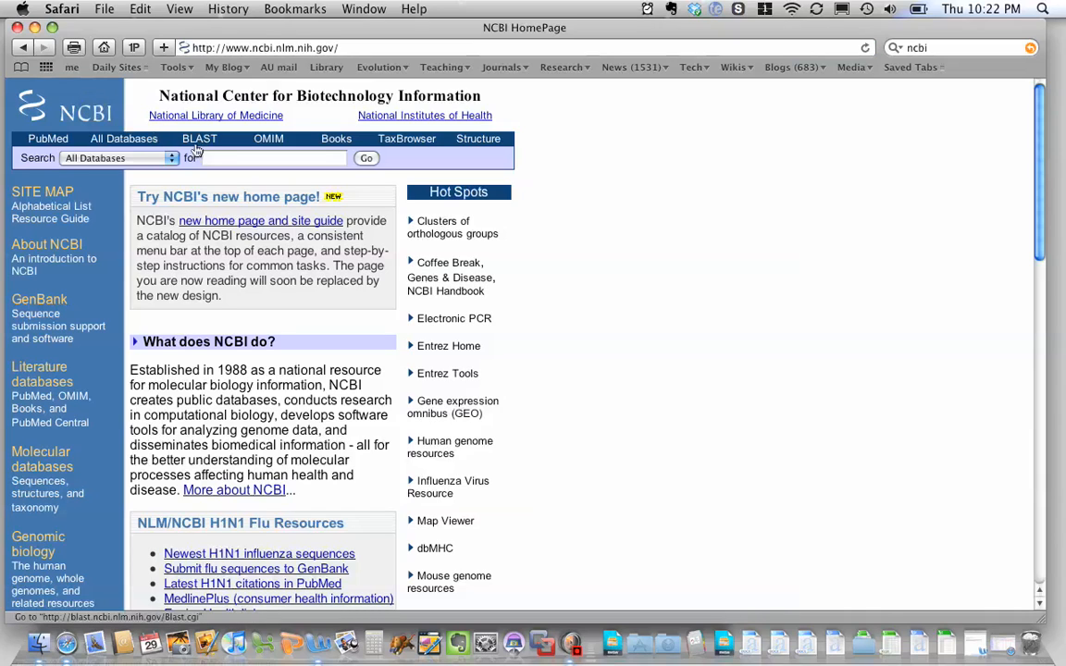
click(199, 138)
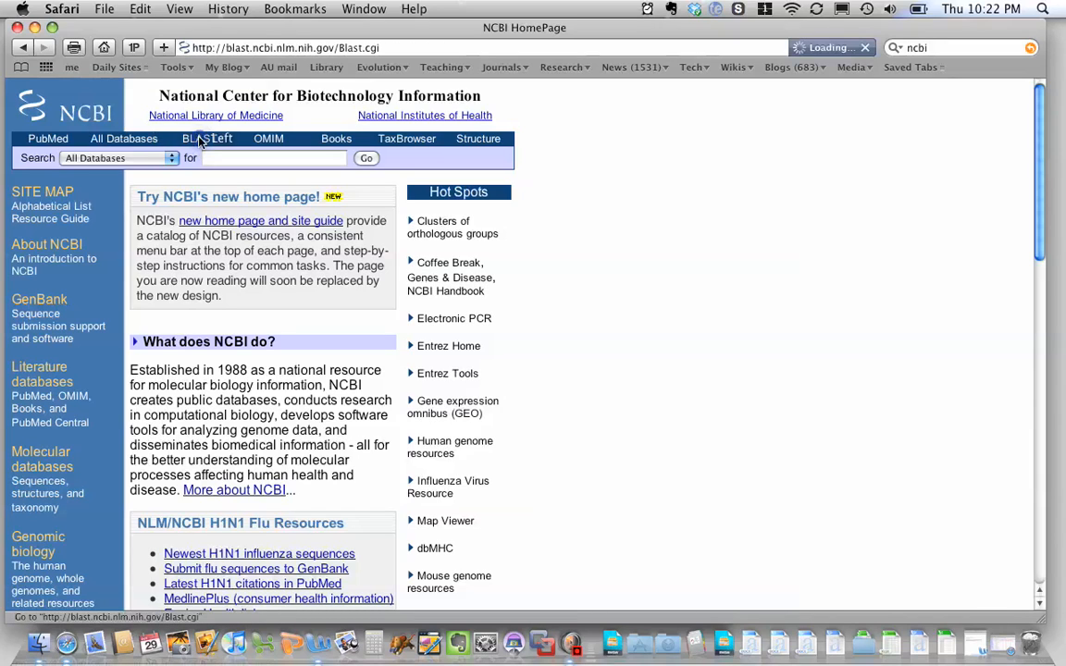
click(207, 138)
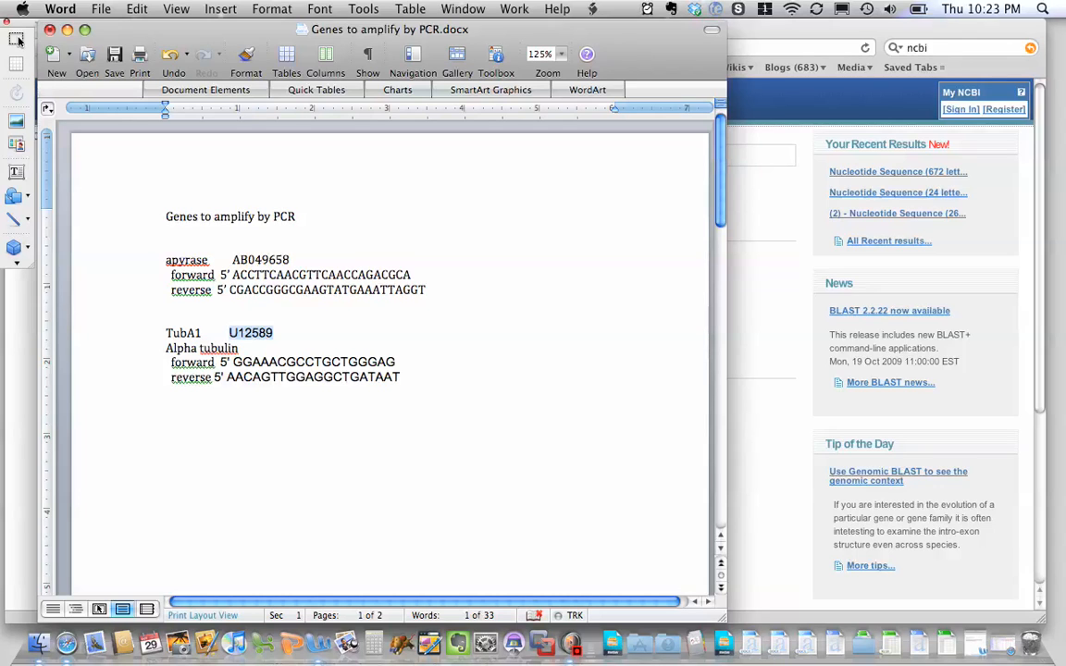
mouse_move(237, 366)
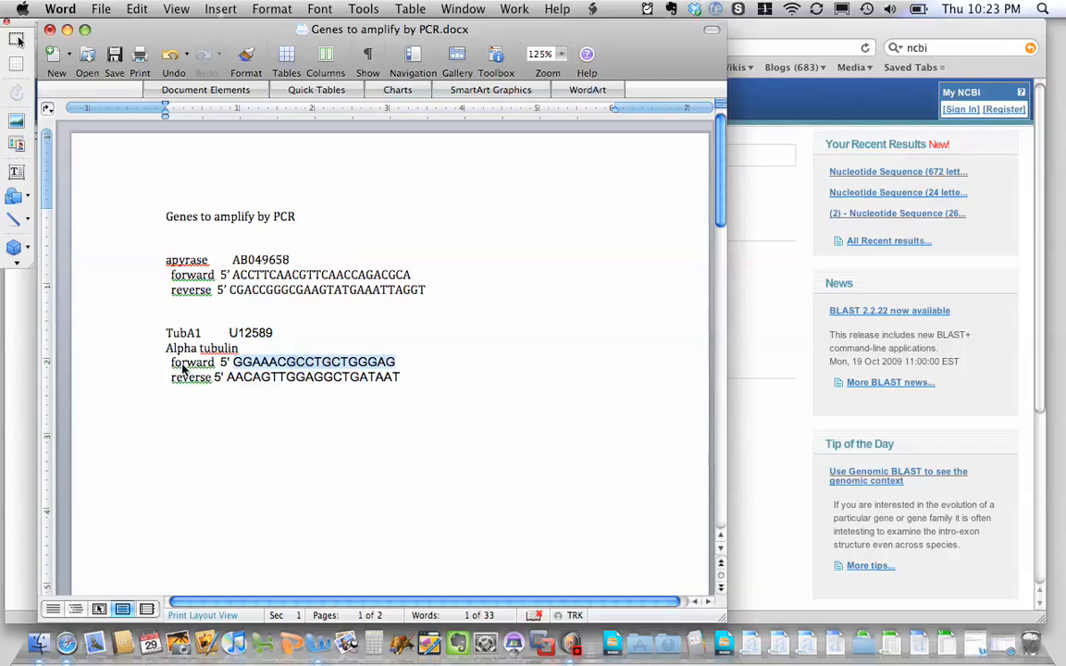
mouse_move(267, 361)
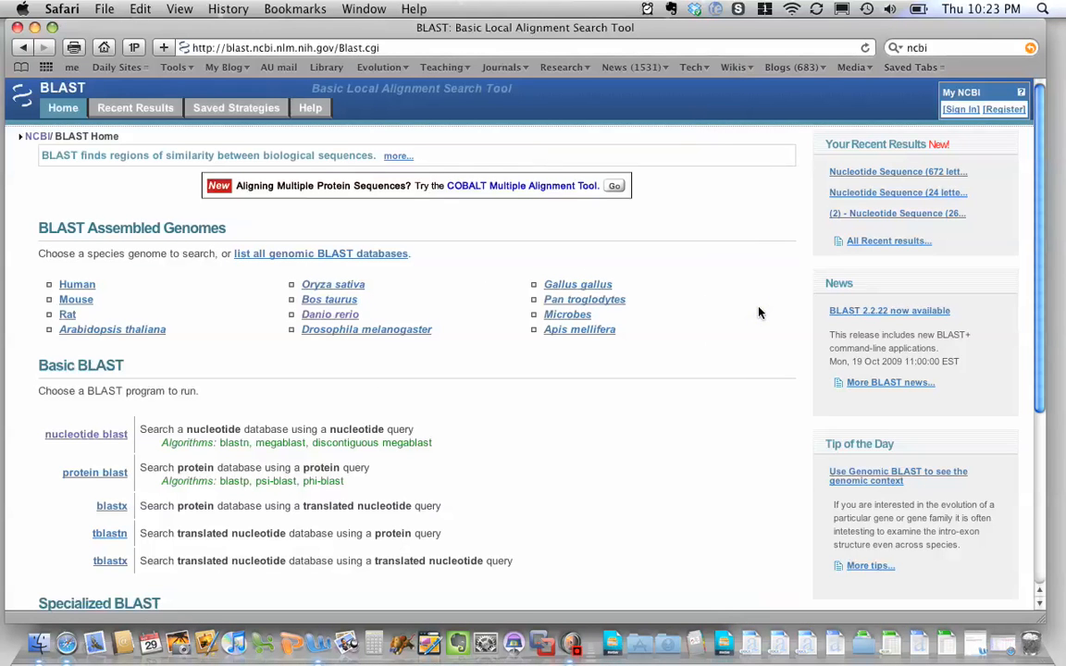
Start a nucleotide BLAST with the forward primer GGAAACGCCTGCTGGGAG as the query.
scroll(down, 3)
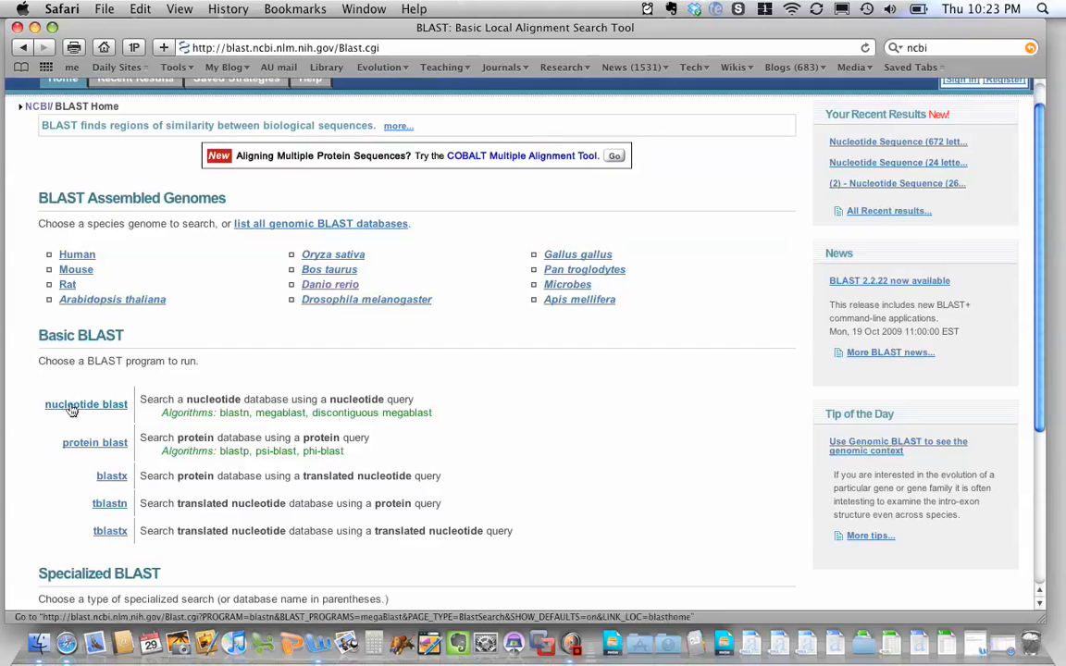
click(86, 404)
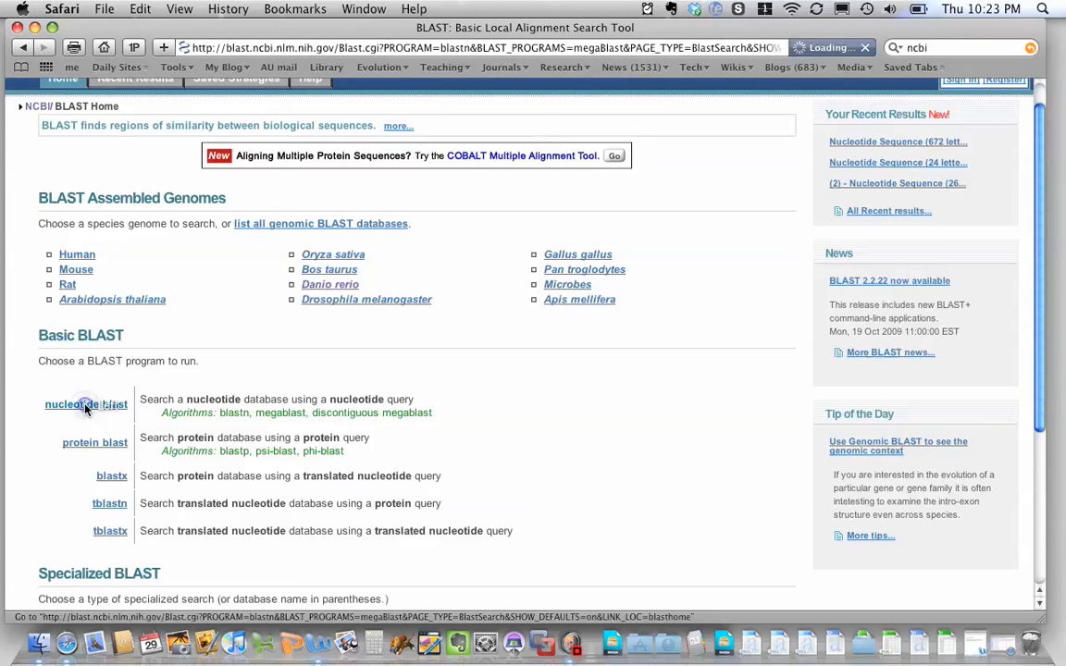
click(85, 404)
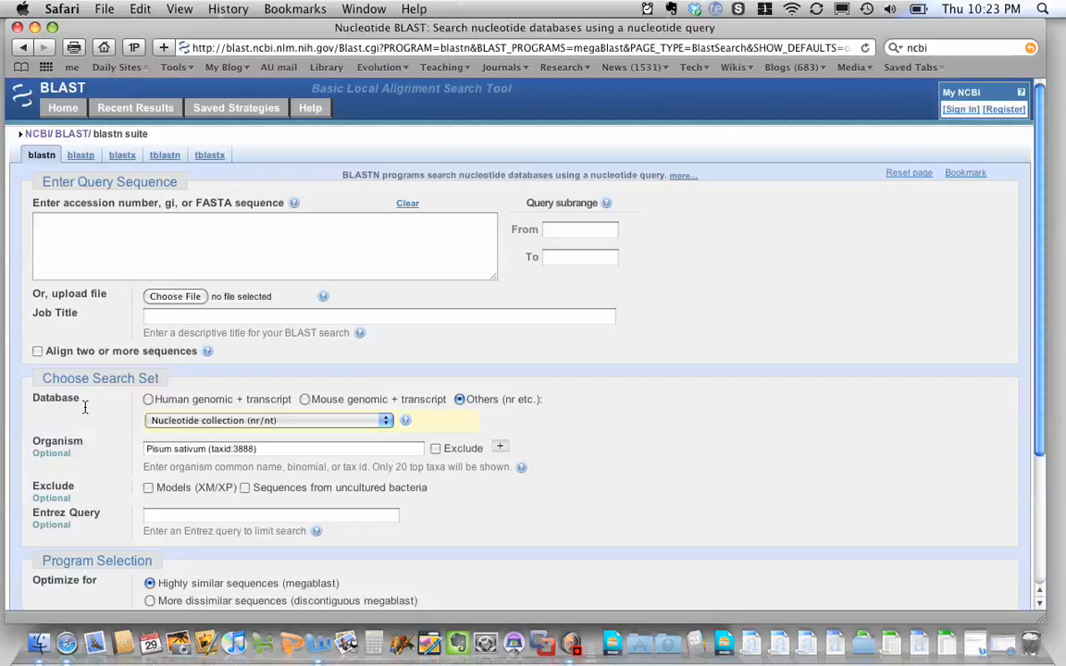
click(263, 245)
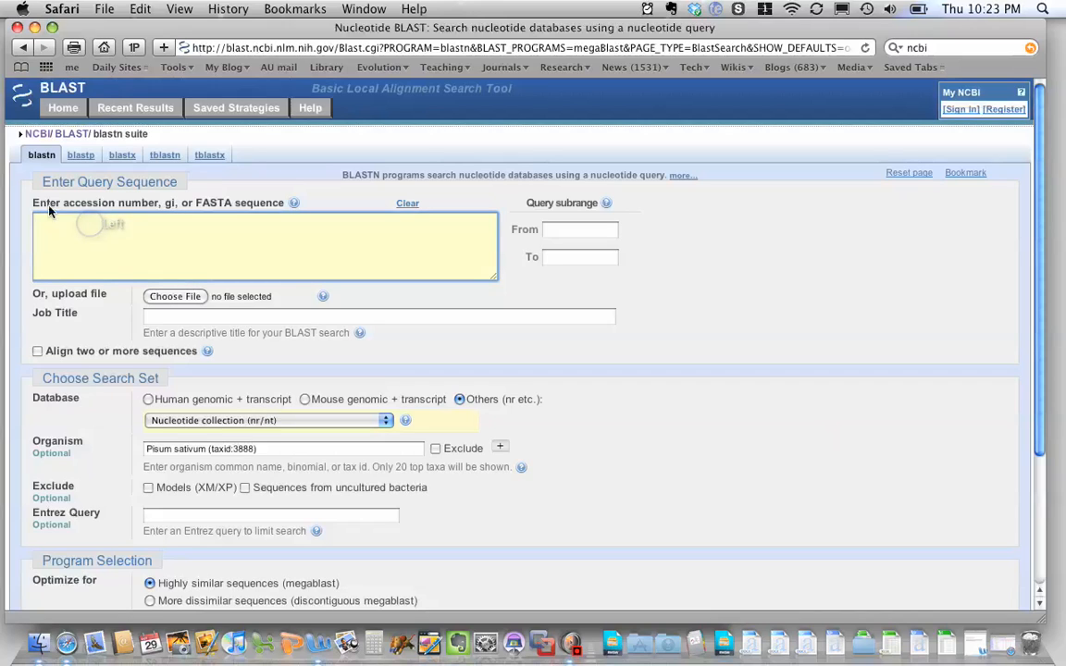
mouse_move(247, 220)
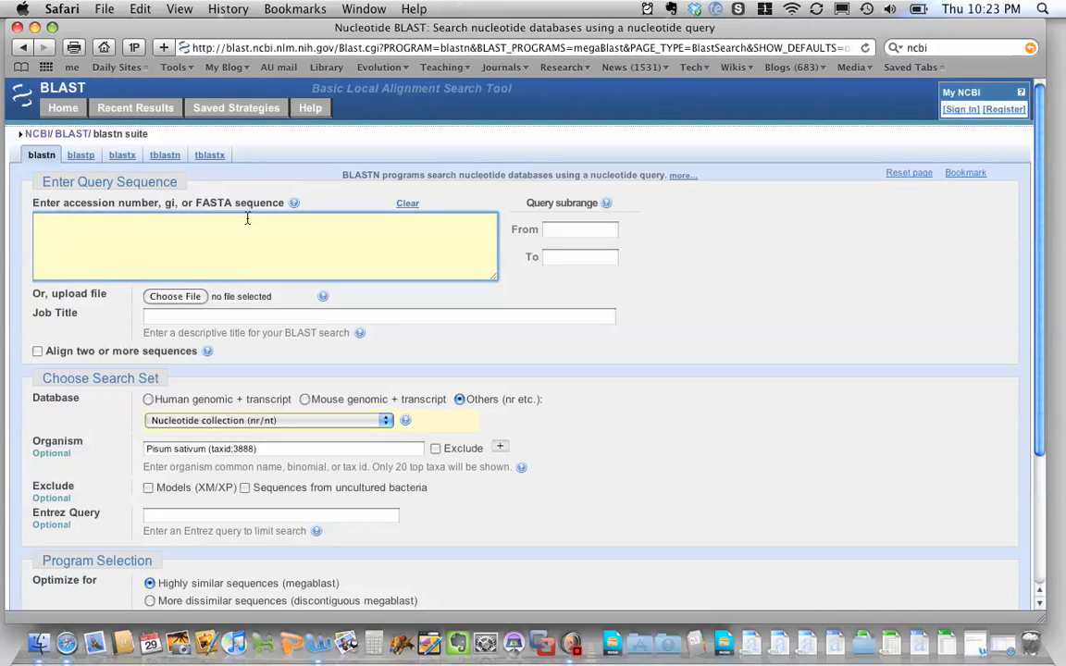
text(GGAAACGCCTGCTGGGAG)
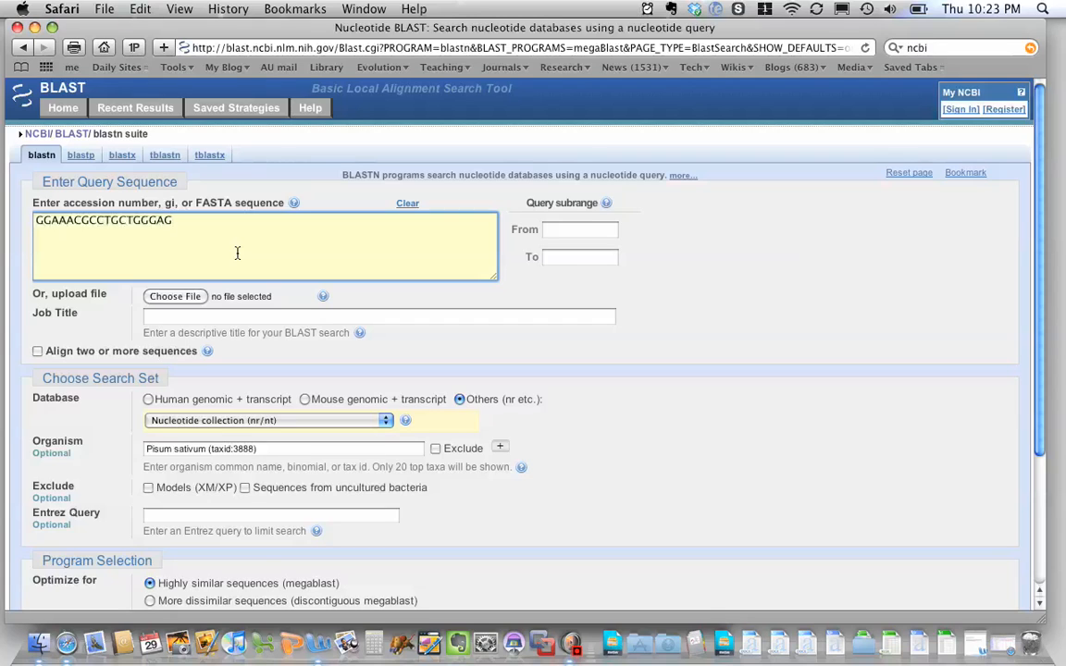
mouse_move(163, 229)
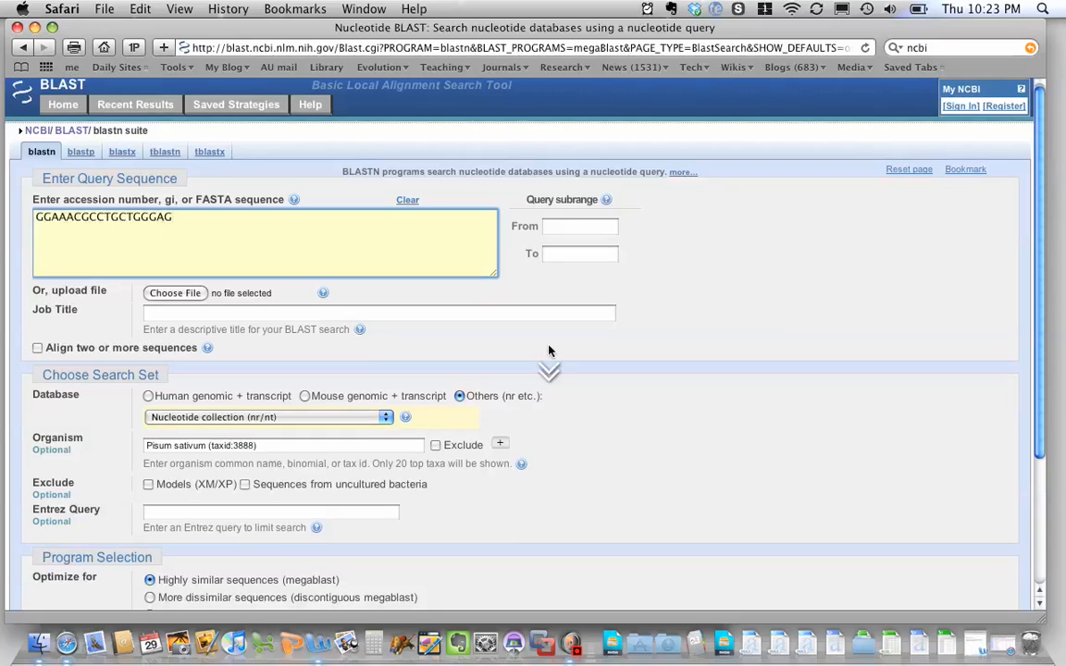
Keep the nr/nt collection, limit the organism to Pisum sativum, and submit the search.
scroll(down, 3)
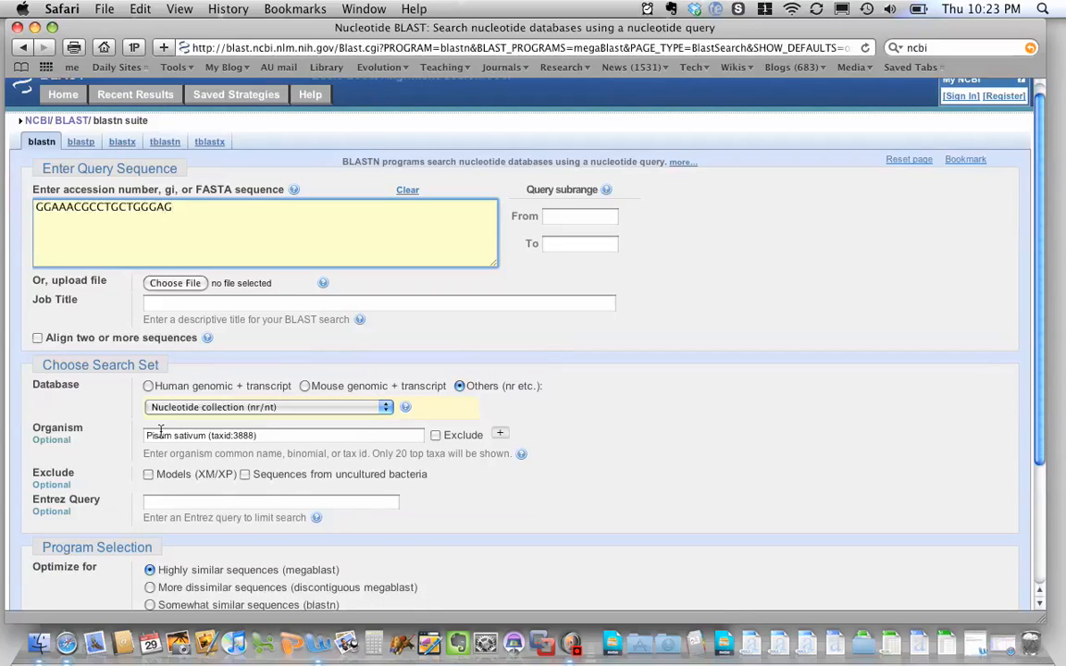
mouse_move(171, 444)
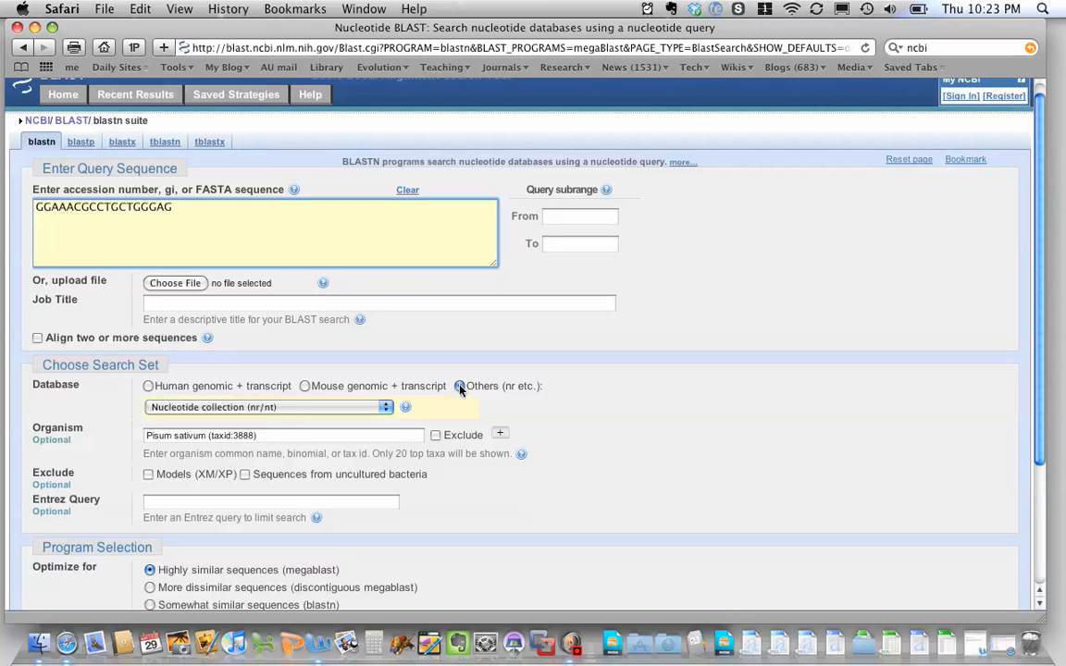
click(148, 386)
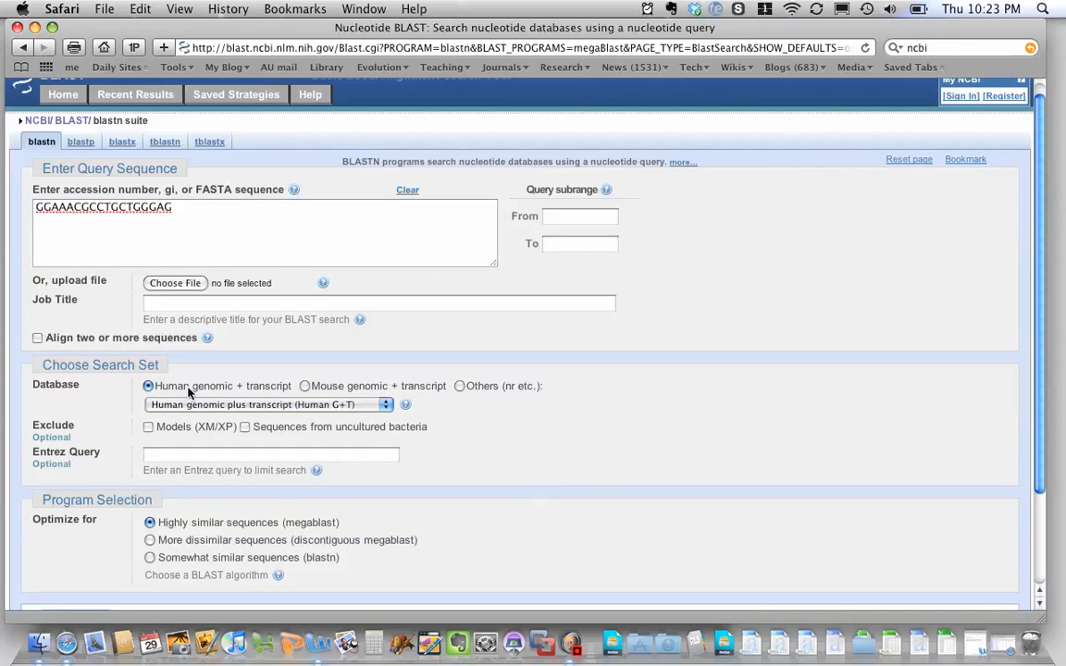
click(459, 385)
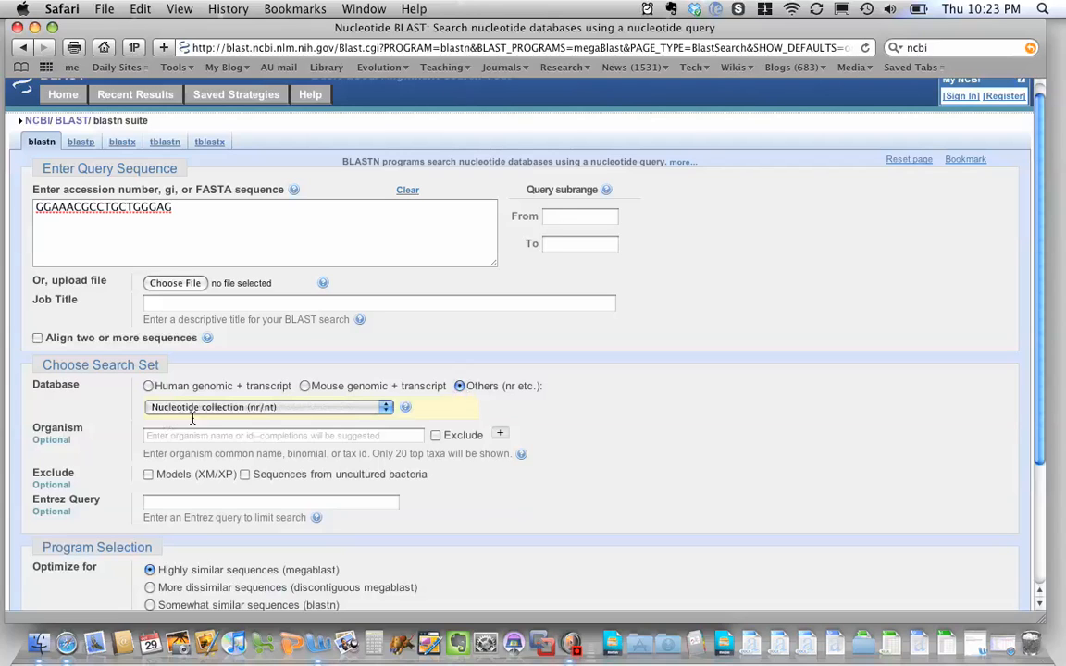
click(282, 434)
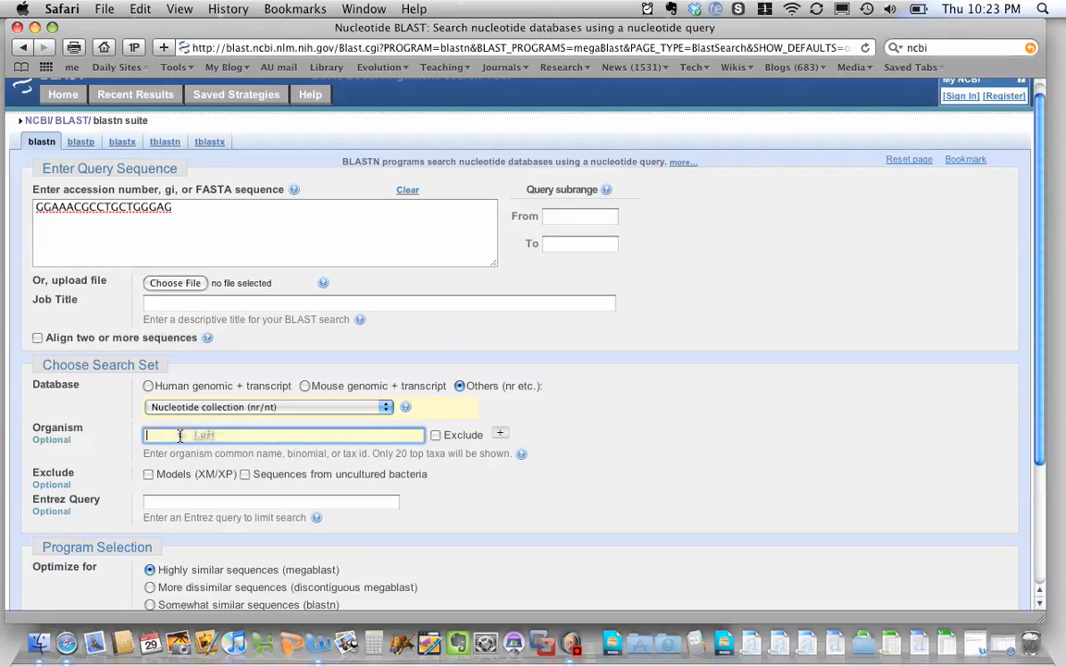
text(pisum)
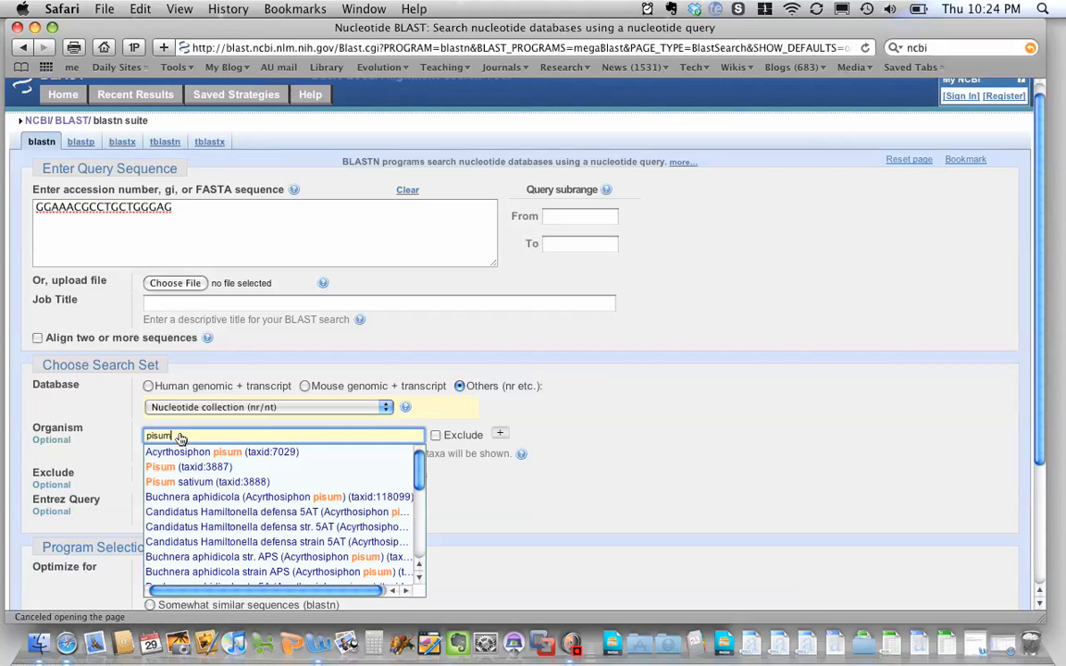
mouse_move(196, 482)
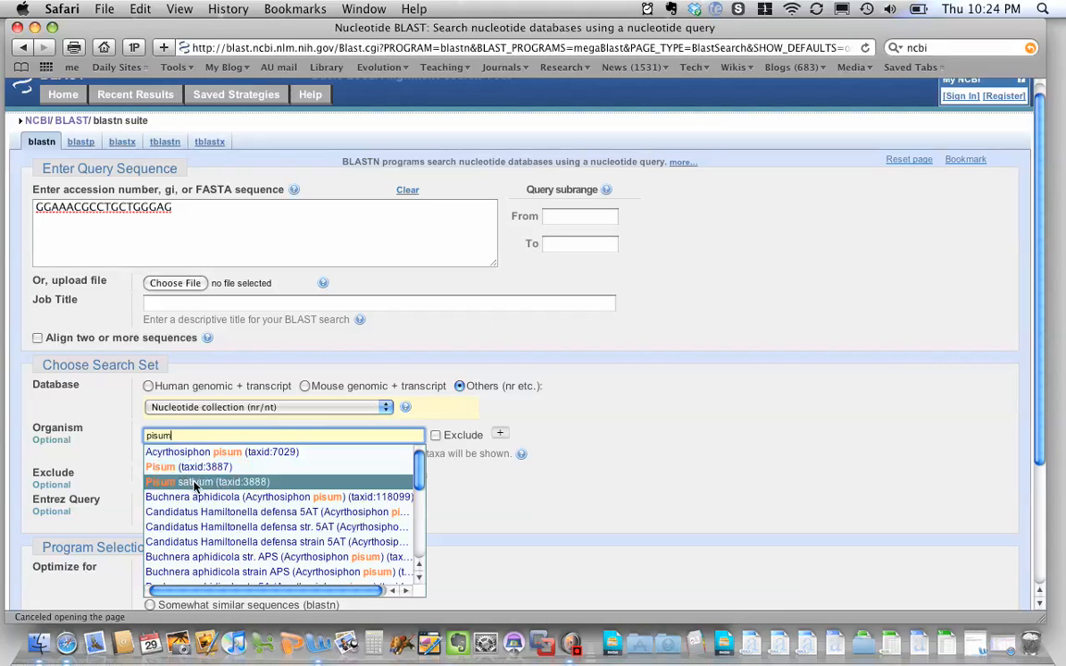
click(221, 481)
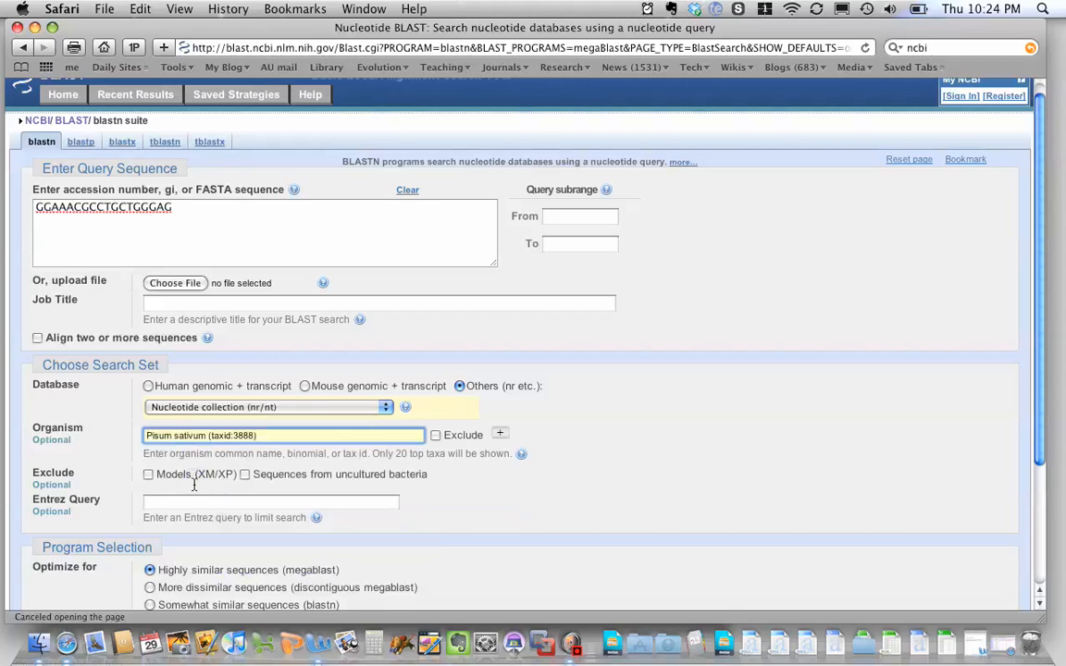
mouse_move(589, 389)
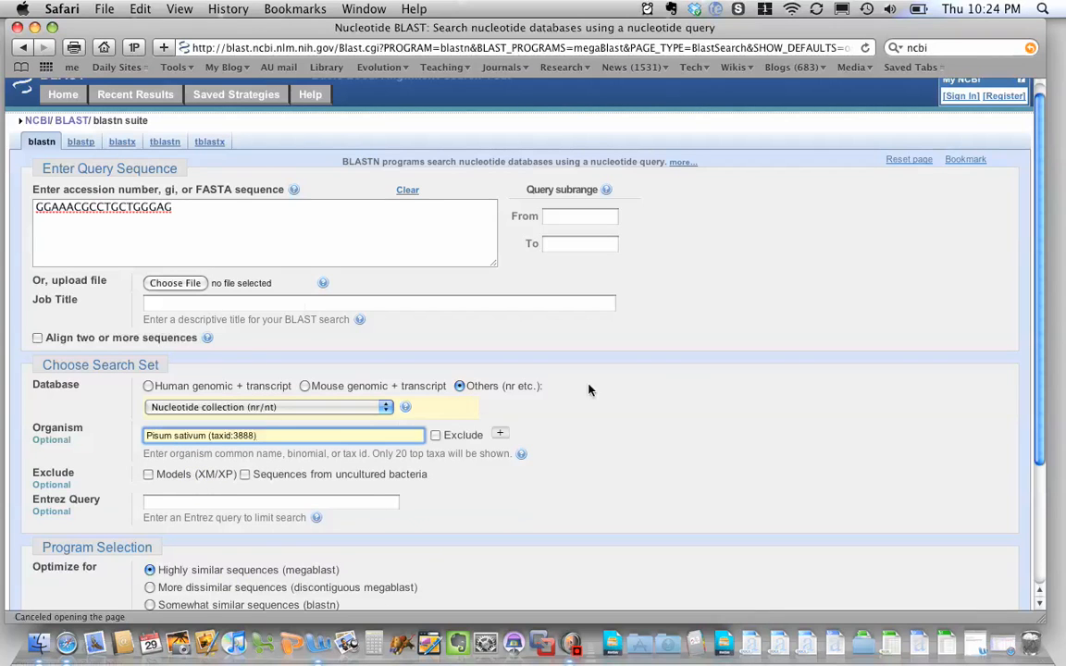
scroll(down, 3)
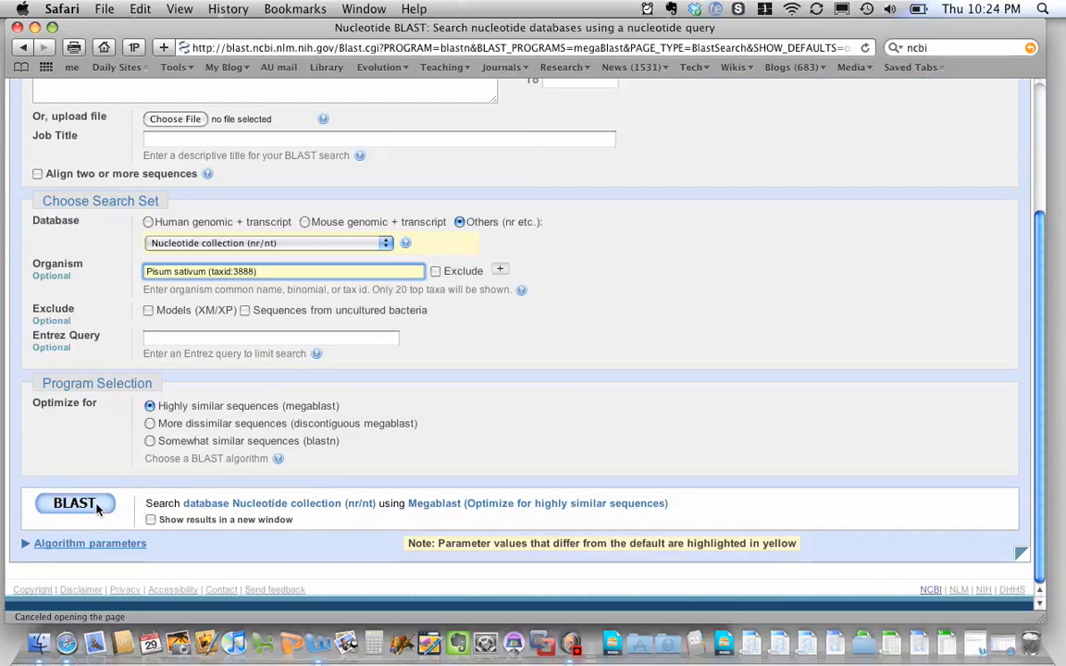
click(76, 503)
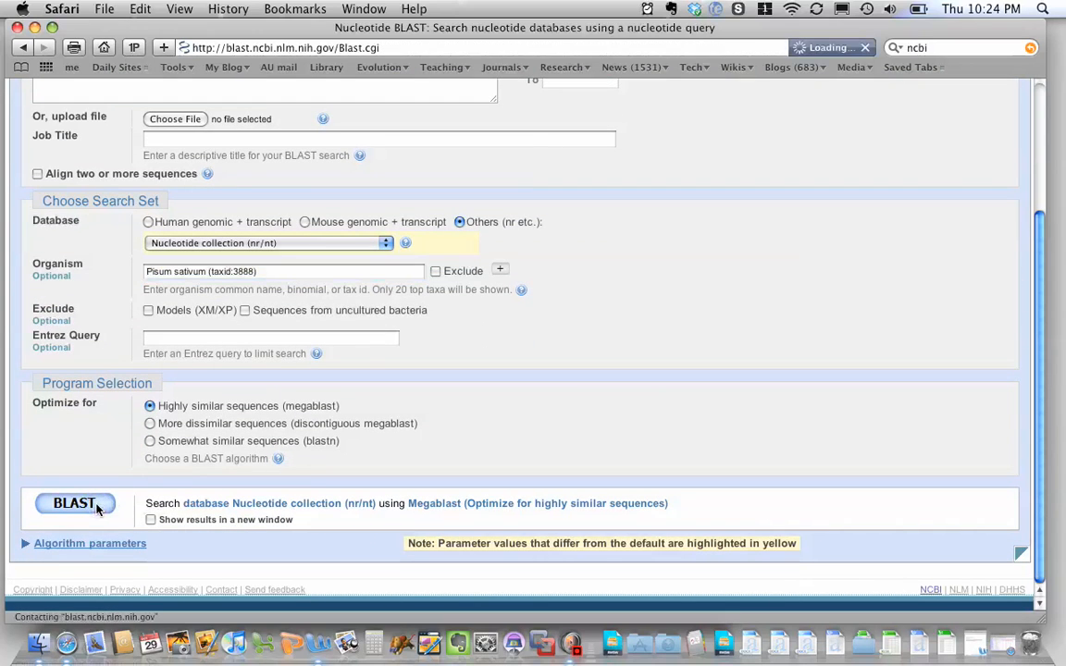
Submit the BLAST search and scroll to the Descriptions table of significant alignments.
click(75, 502)
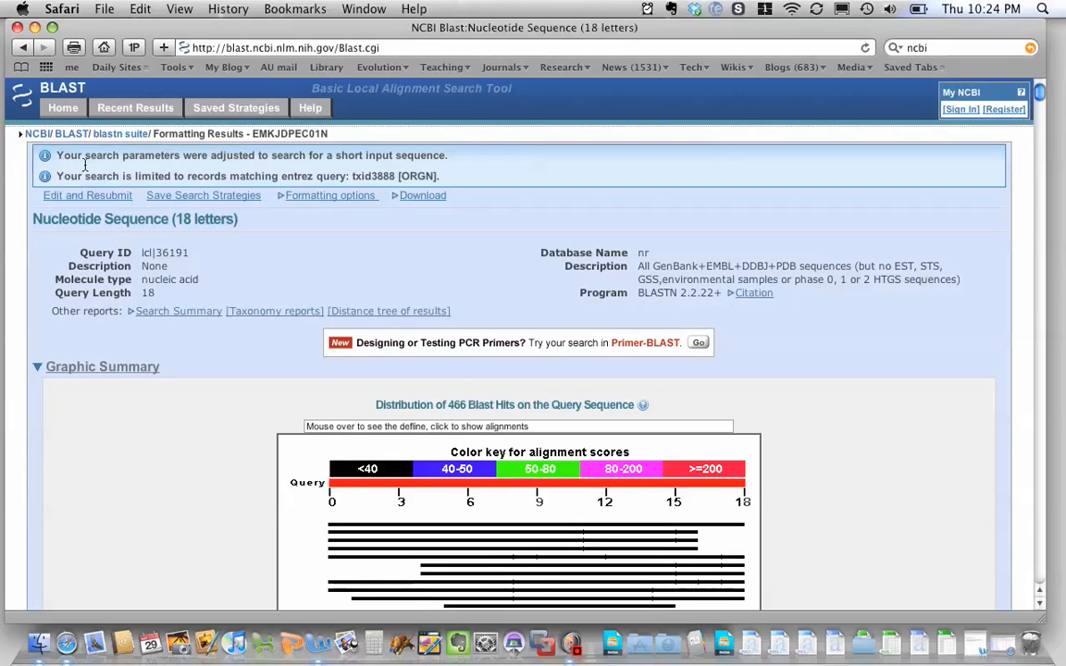
mouse_move(330, 174)
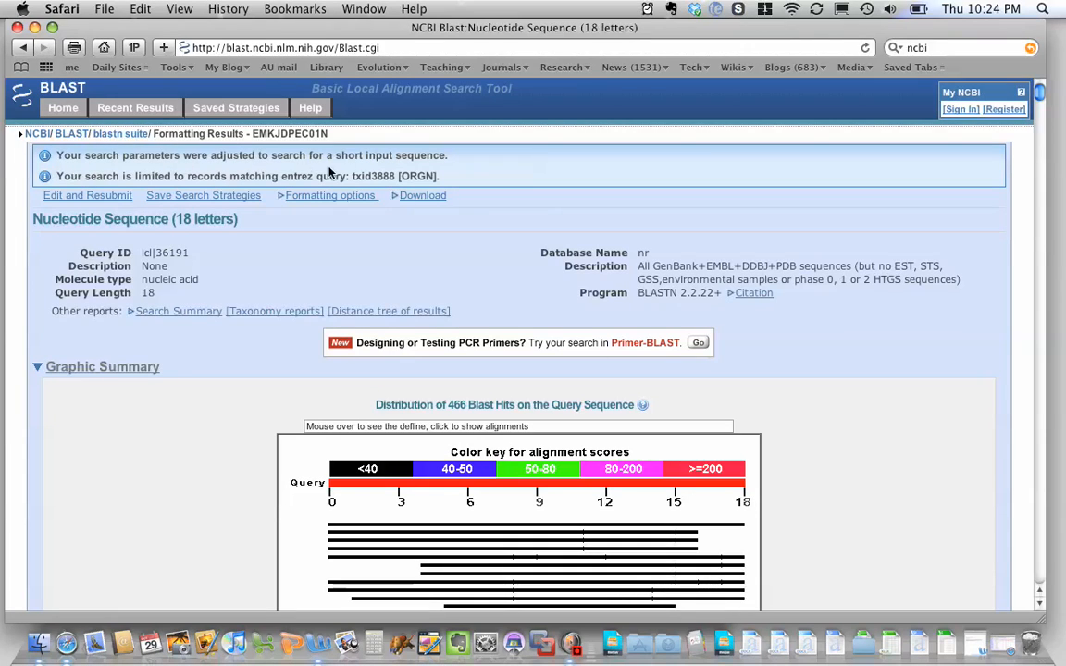
mouse_move(469, 176)
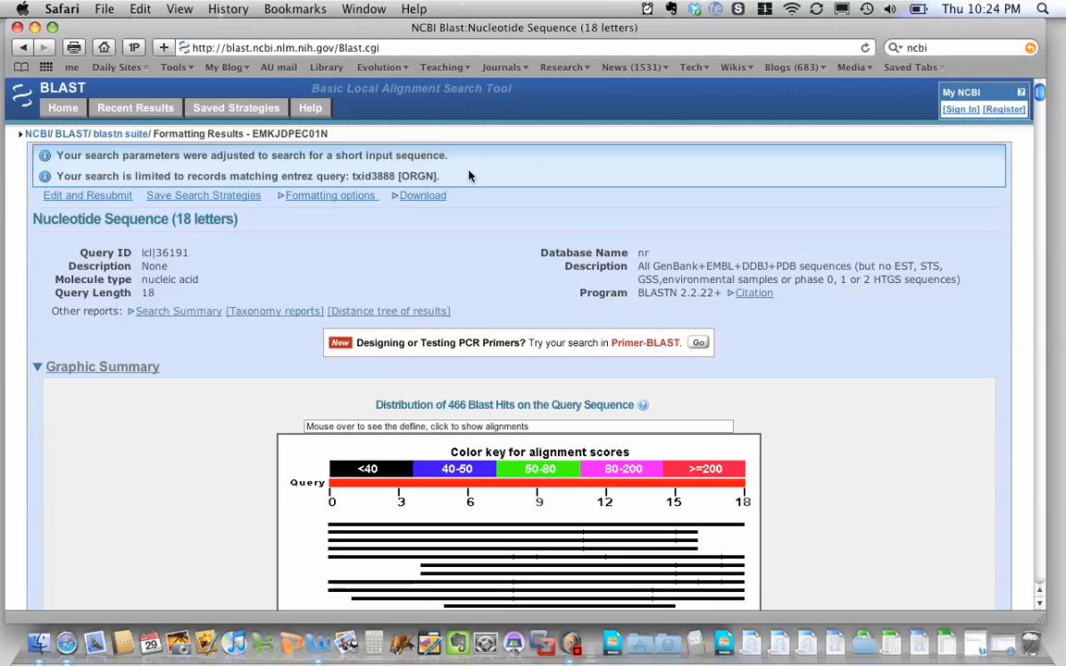
mouse_move(336, 288)
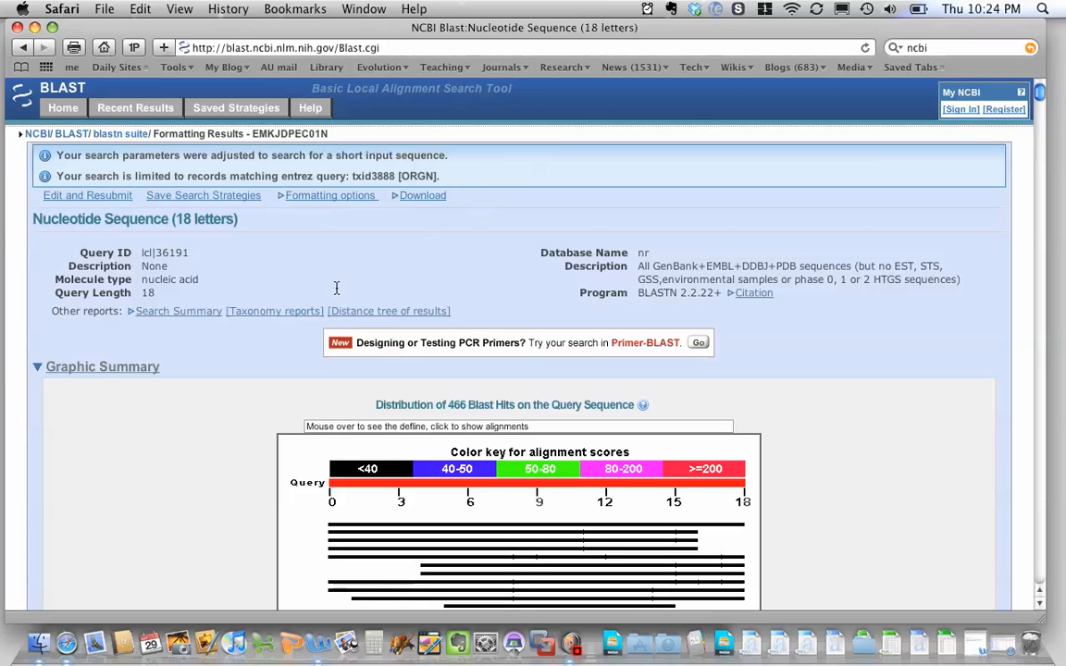
mouse_move(216, 262)
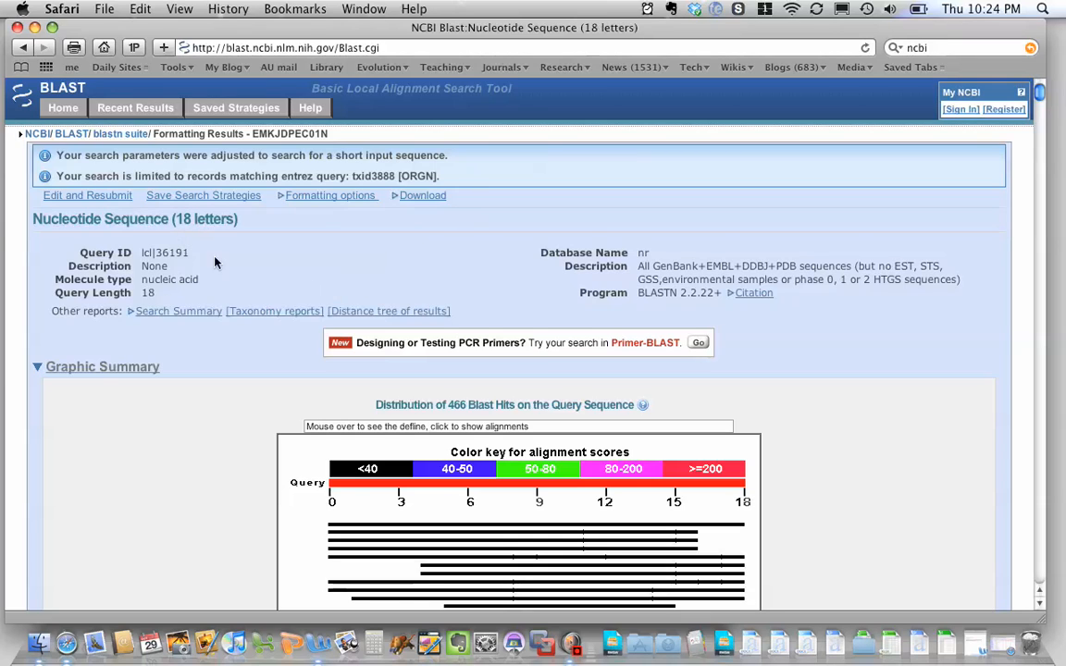
mouse_move(217, 300)
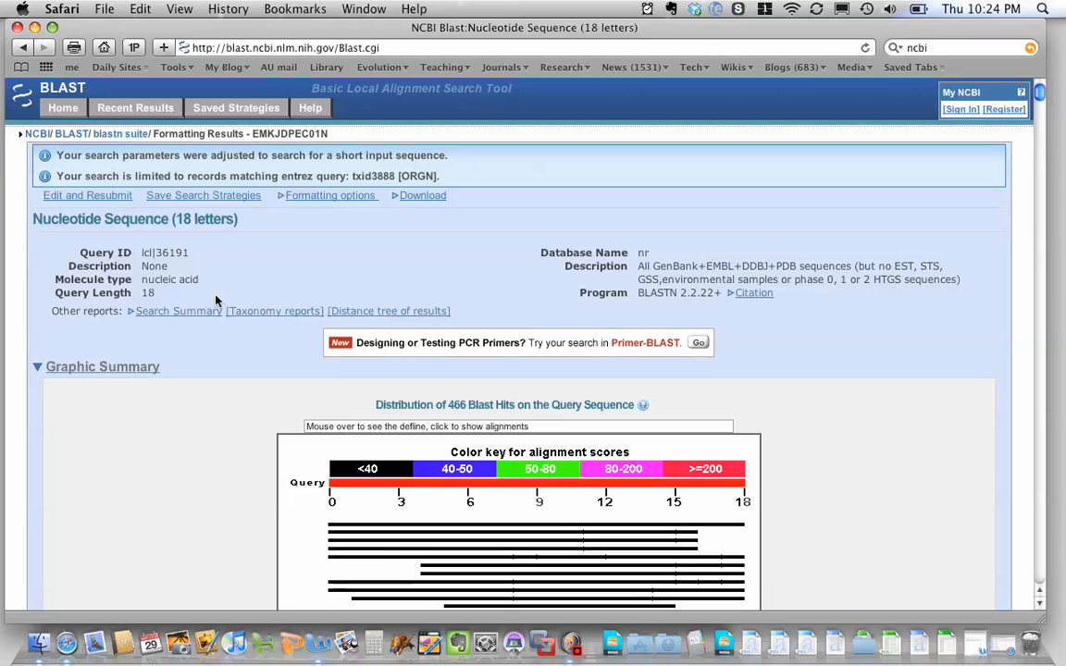
scroll(down, 3)
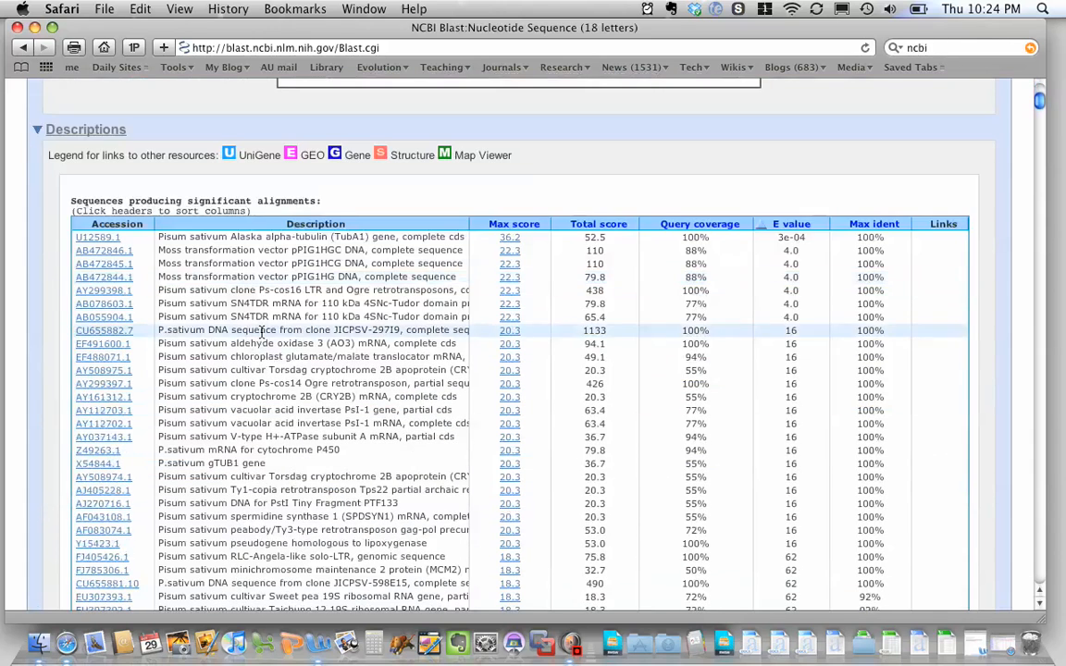
mouse_move(297, 237)
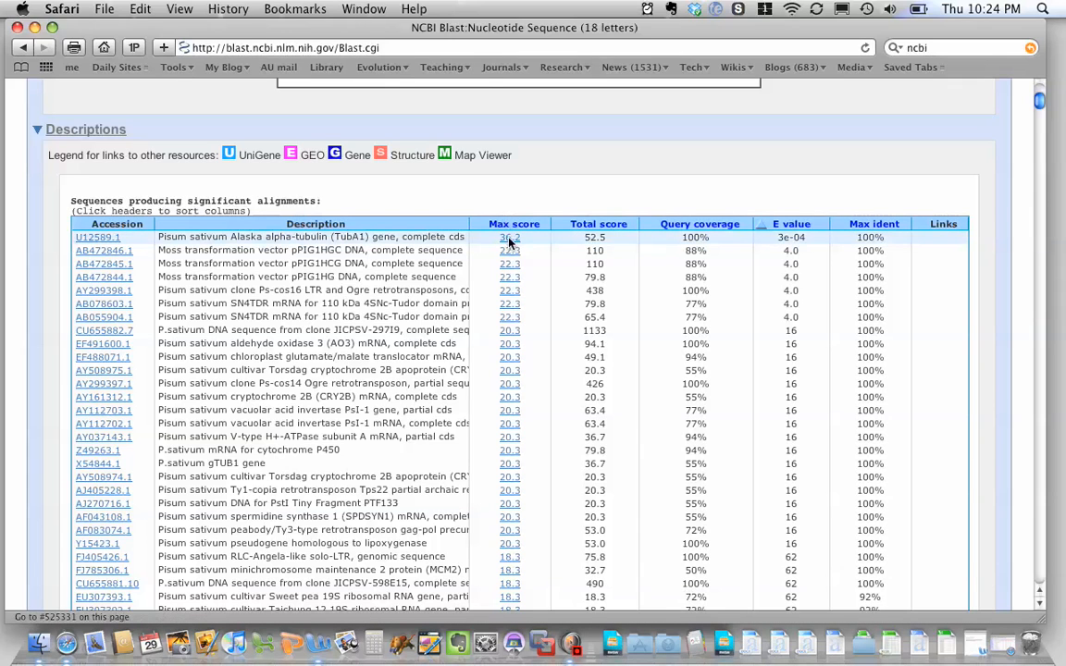
Jump to the alignment of the top TubA1 hit via its 36.2 Max score link.
click(510, 237)
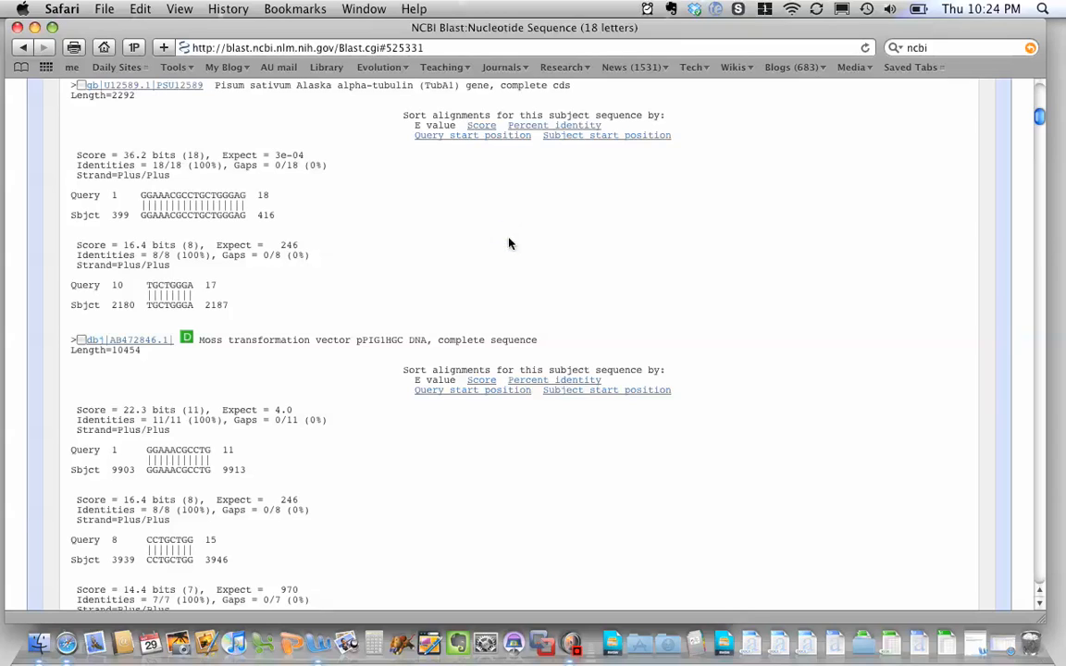
mouse_move(327, 238)
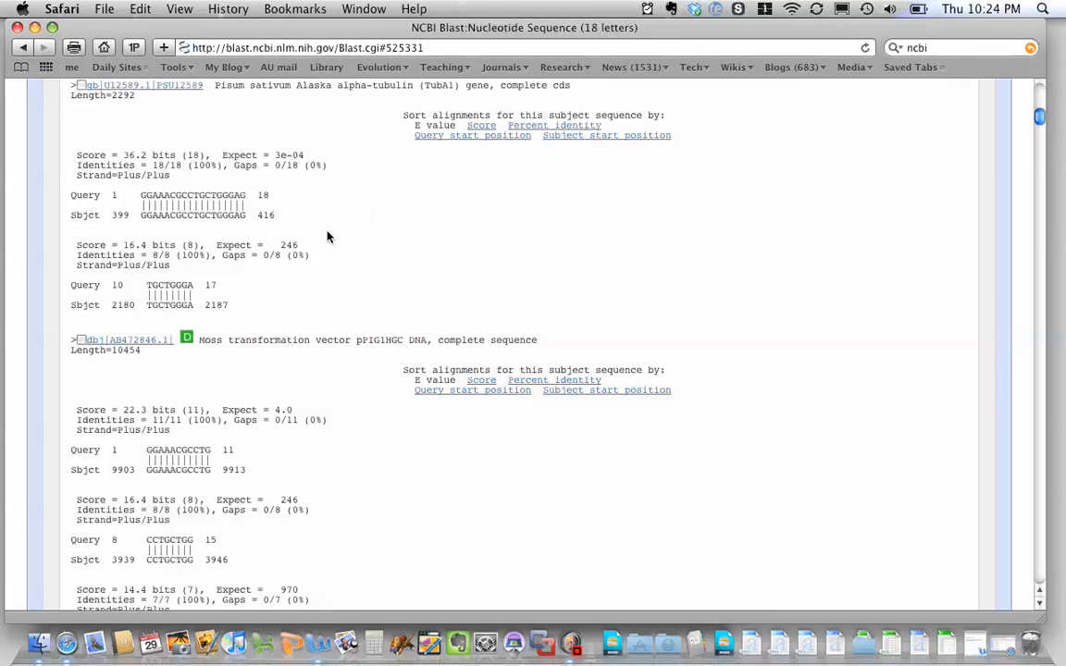
mouse_move(347, 171)
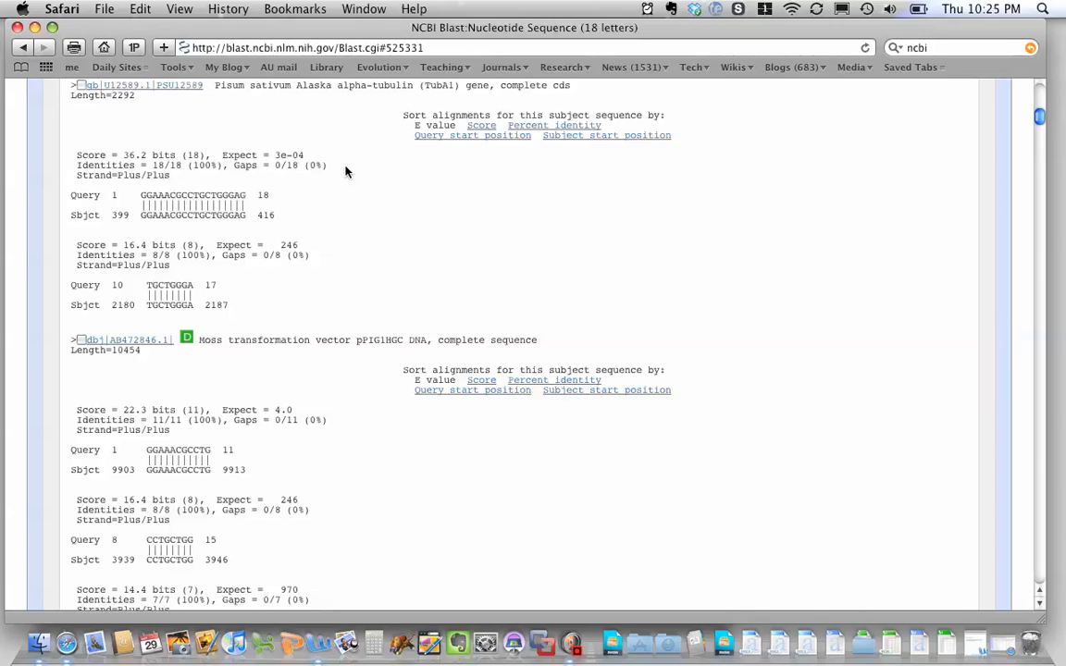
mouse_move(194, 96)
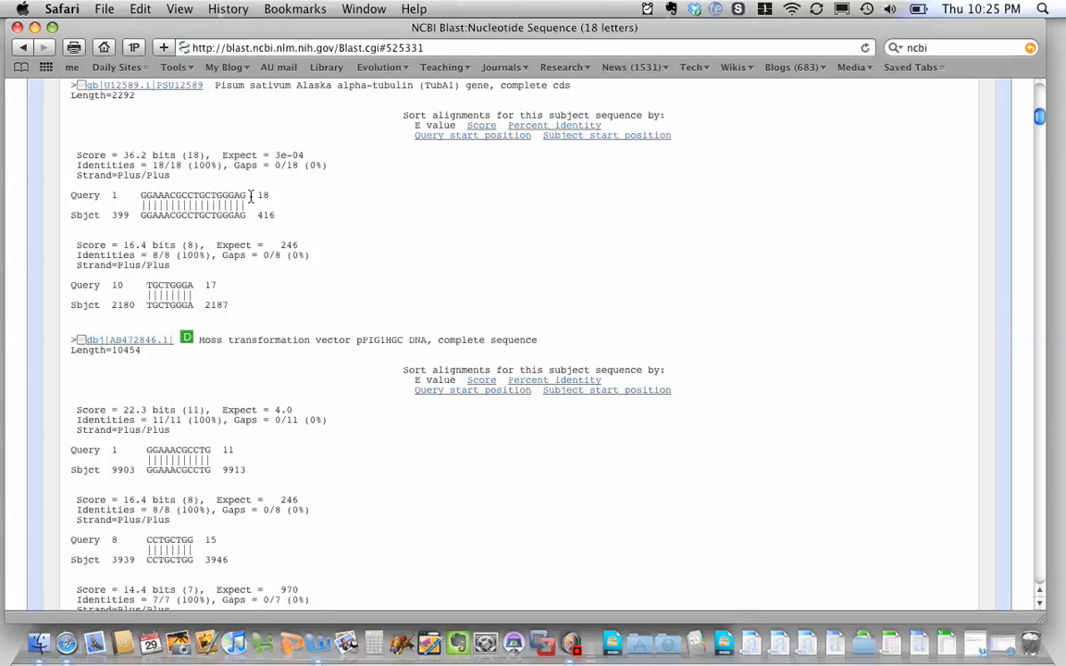
mouse_move(233, 201)
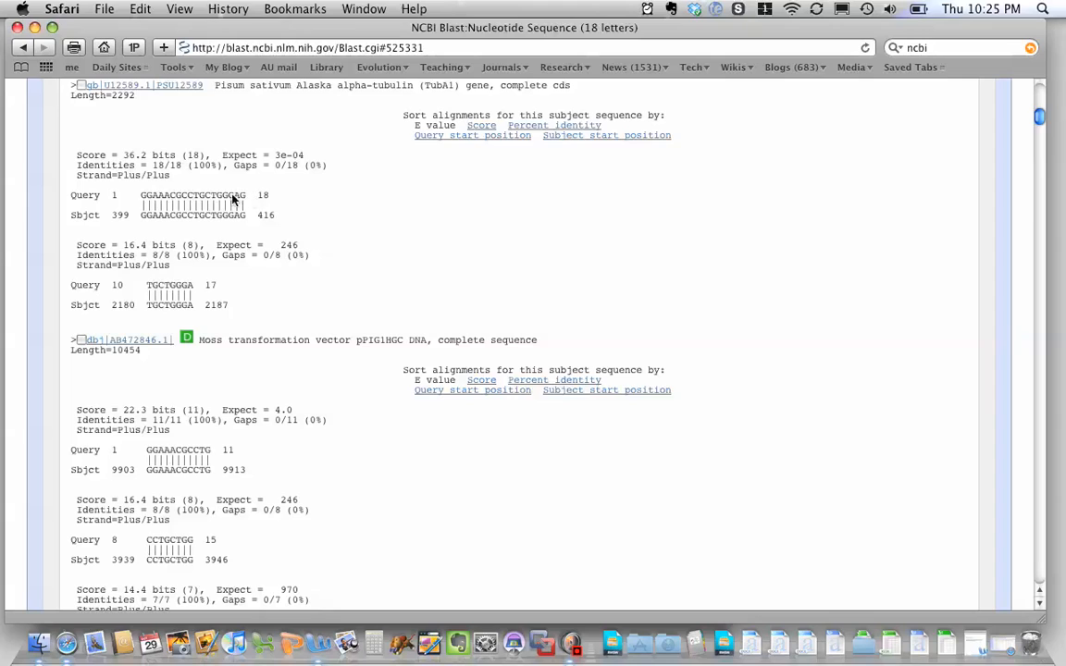
mouse_move(73, 222)
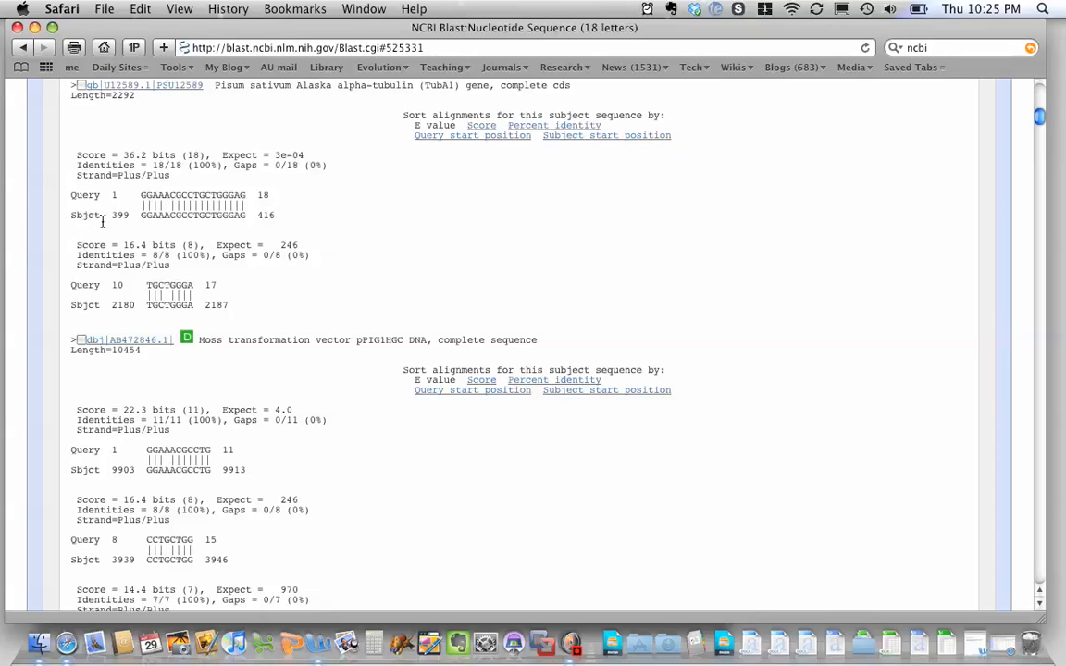
mouse_move(121, 222)
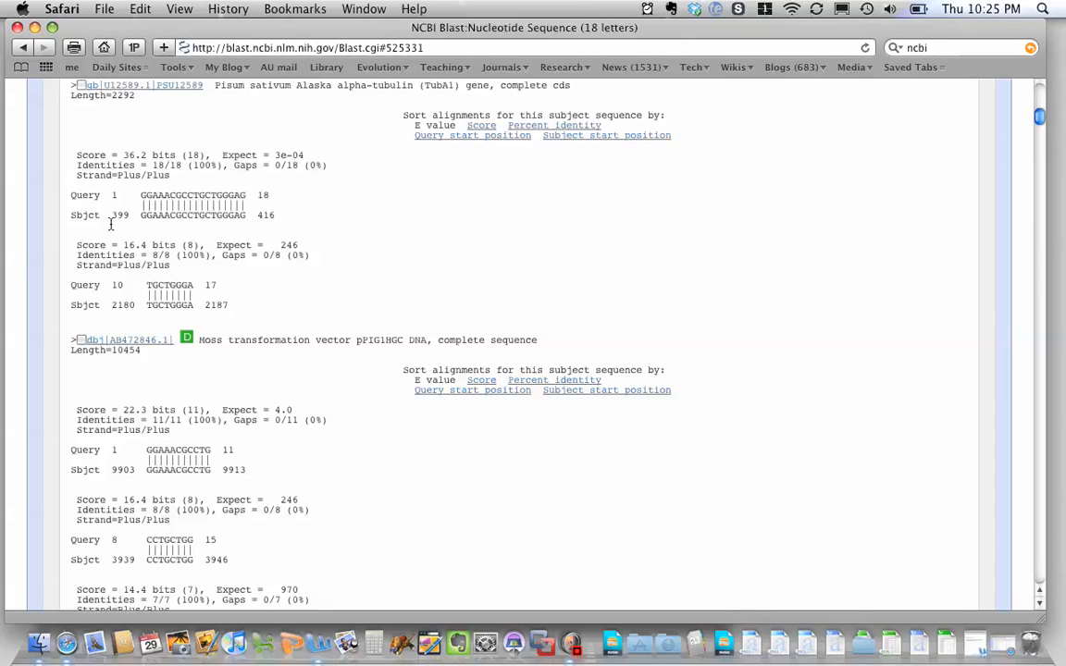
mouse_move(128, 222)
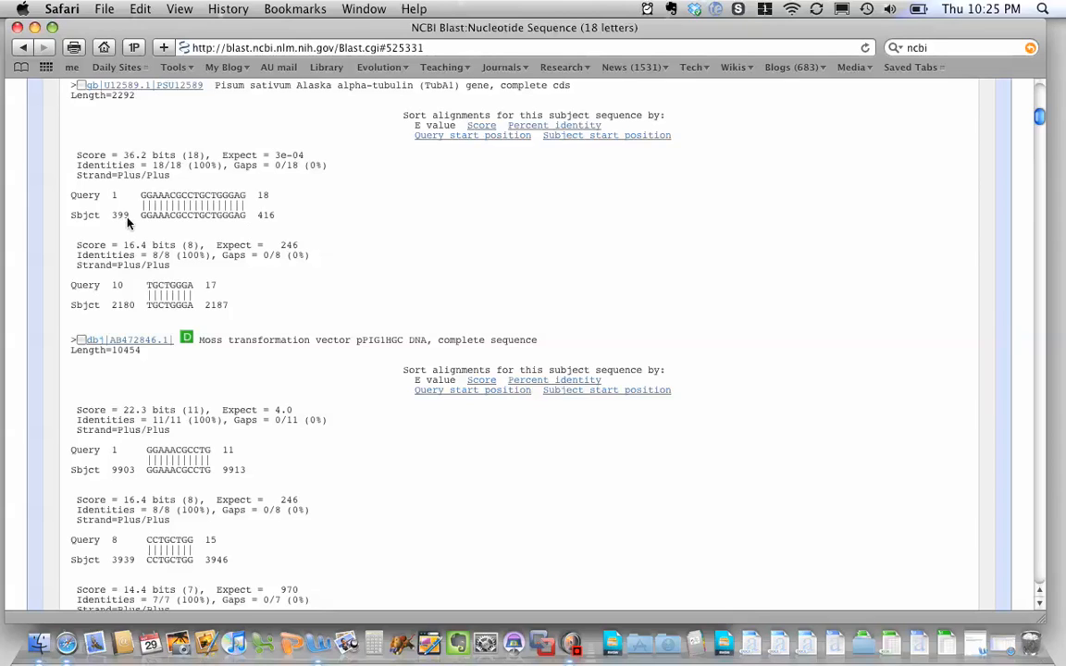
mouse_move(178, 236)
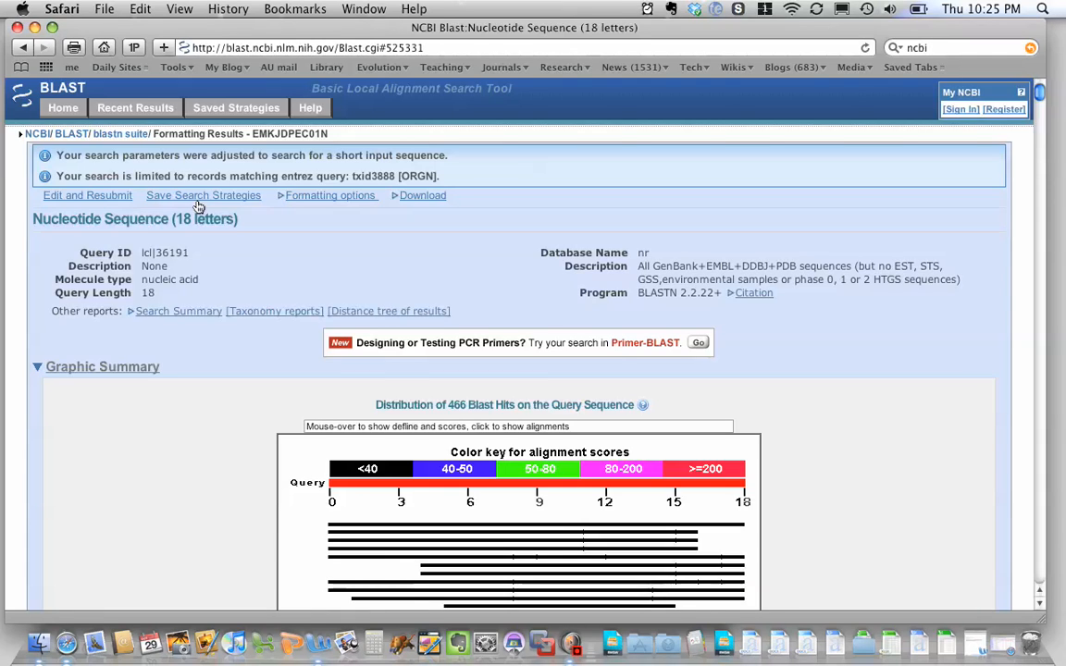
mouse_move(63, 108)
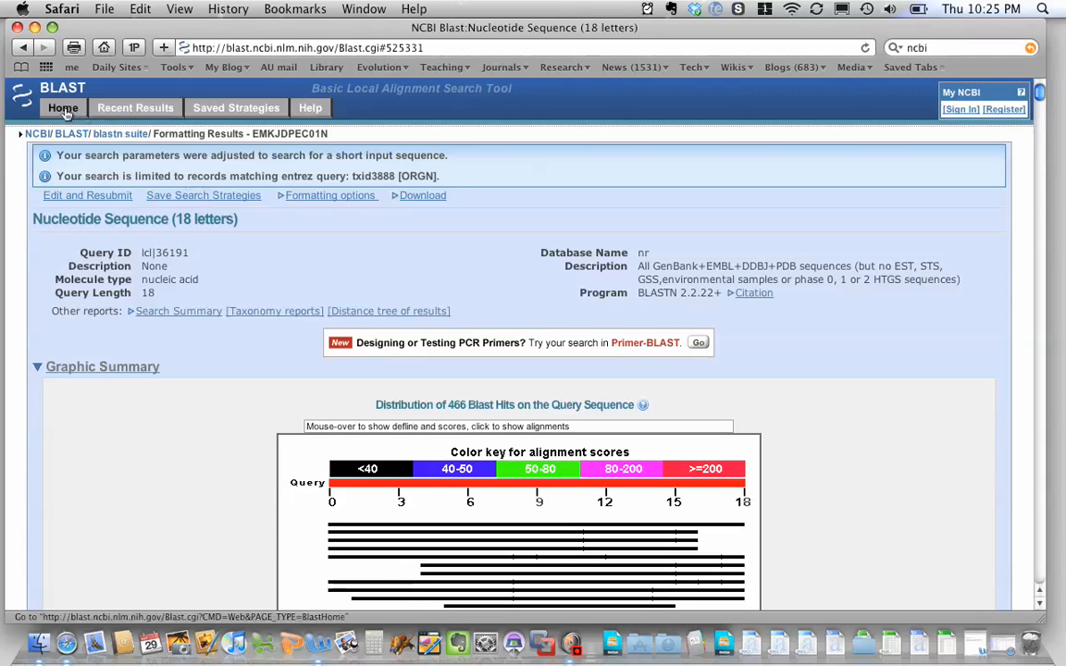
Return to the BLAST home page.
click(63, 108)
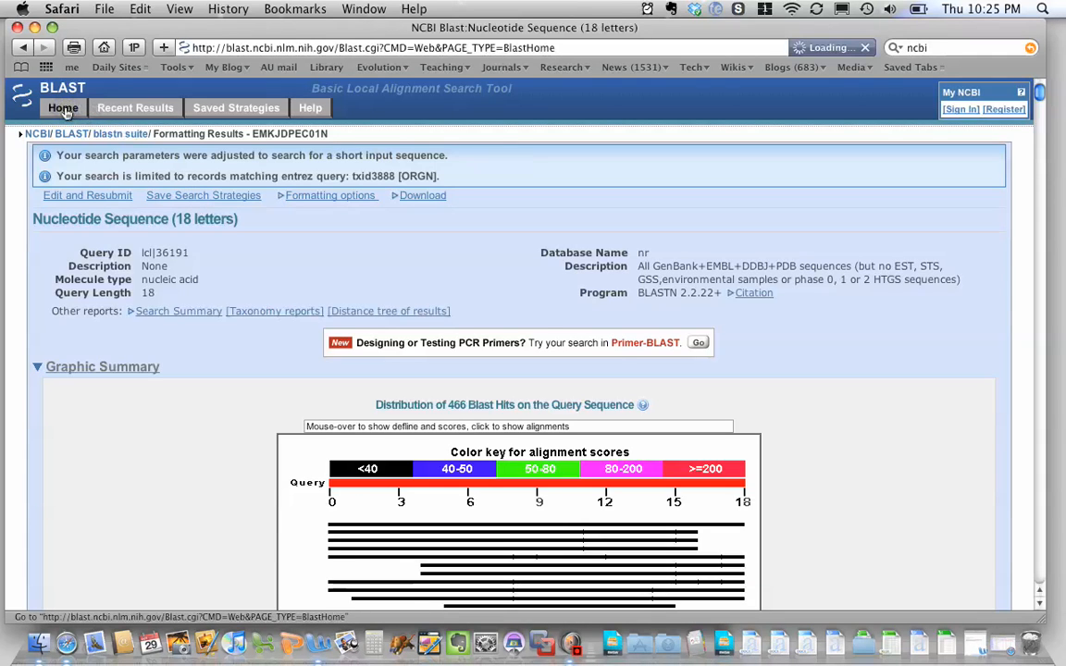
click(63, 107)
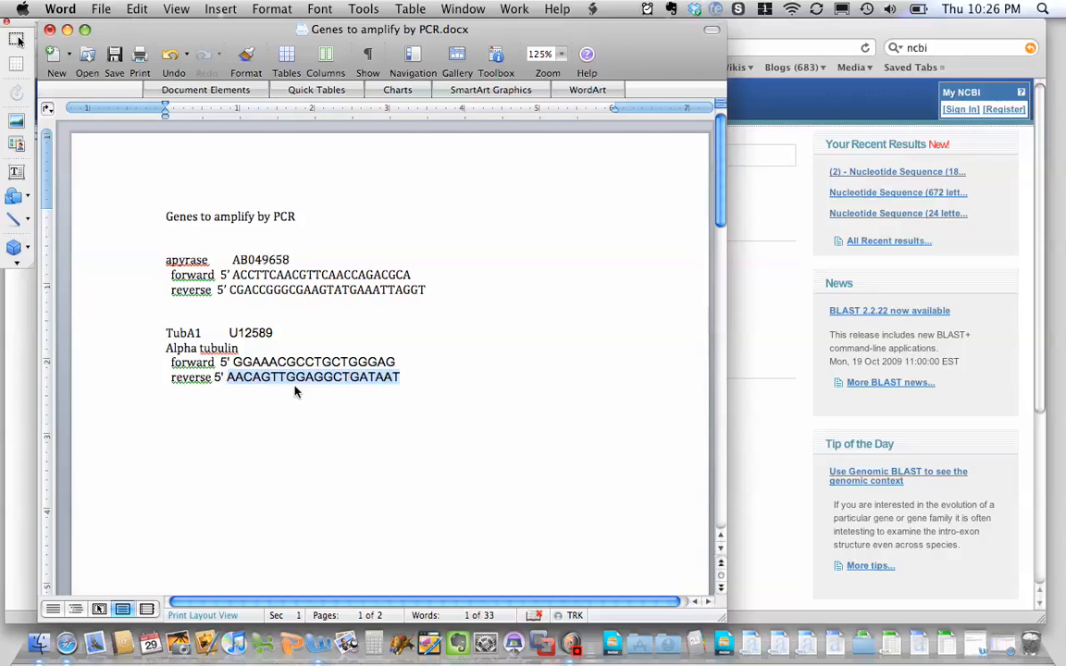
mouse_move(296, 392)
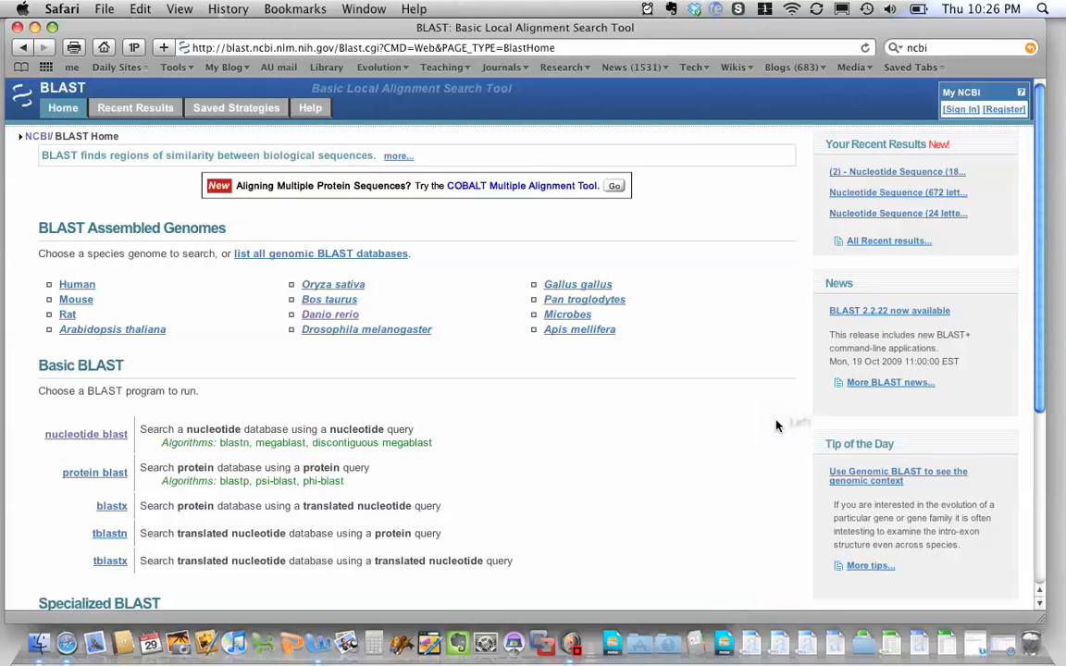
Fill the nucleotide BLAST form with reverse primer AACAGTTGGAGGCTGATAAT, nr/nt, Pisum sativum, and review it.
scroll(down, 3)
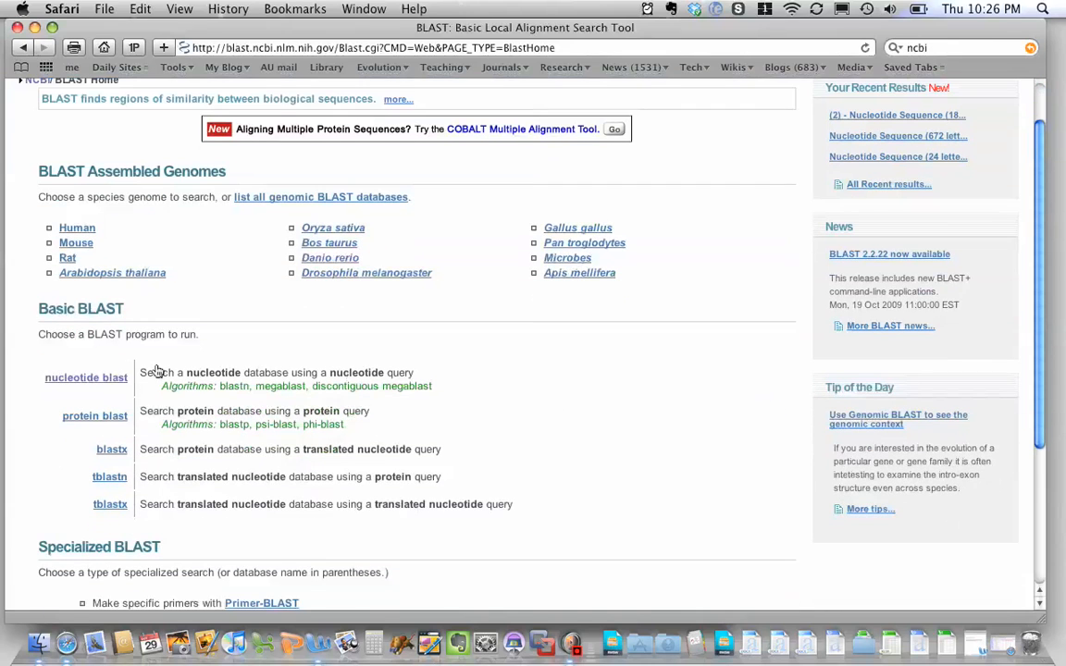
click(85, 377)
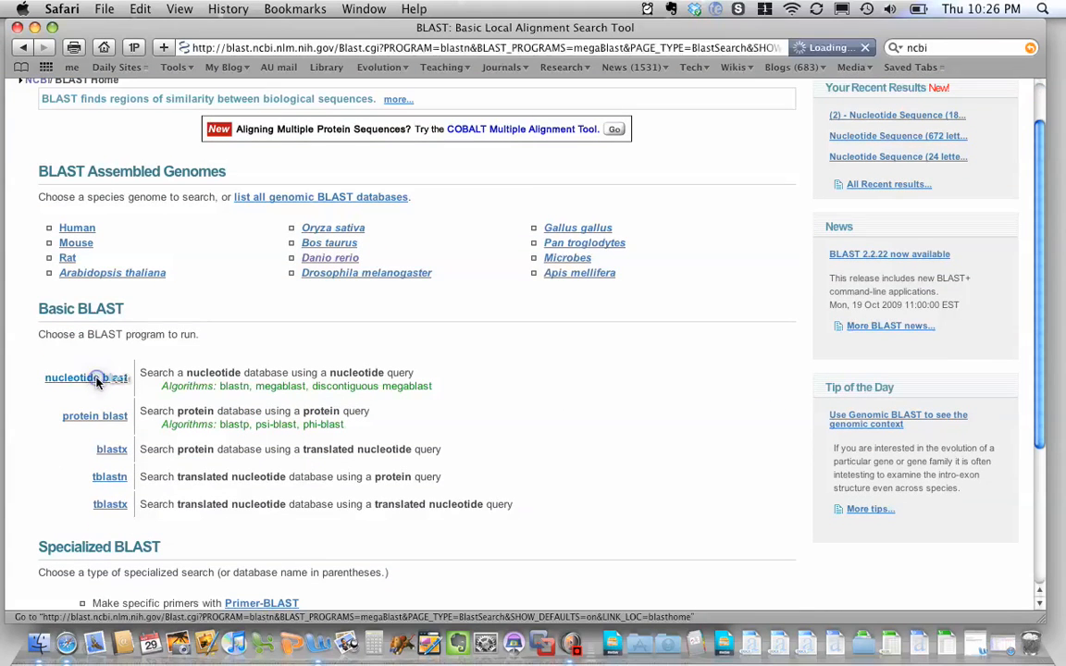
click(85, 378)
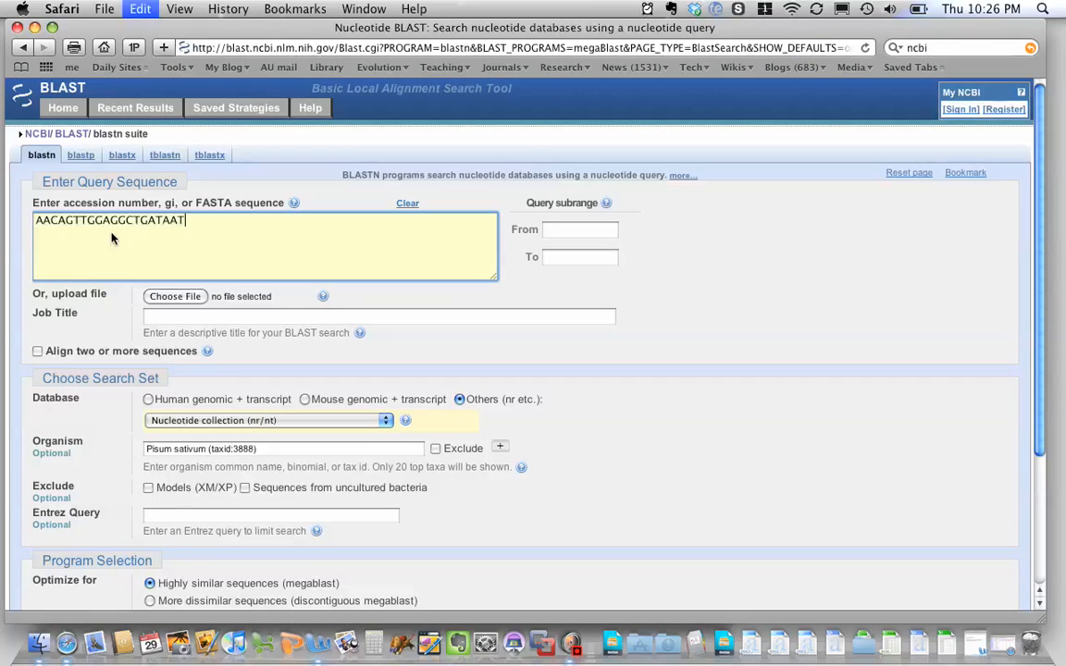
scroll(down, 3)
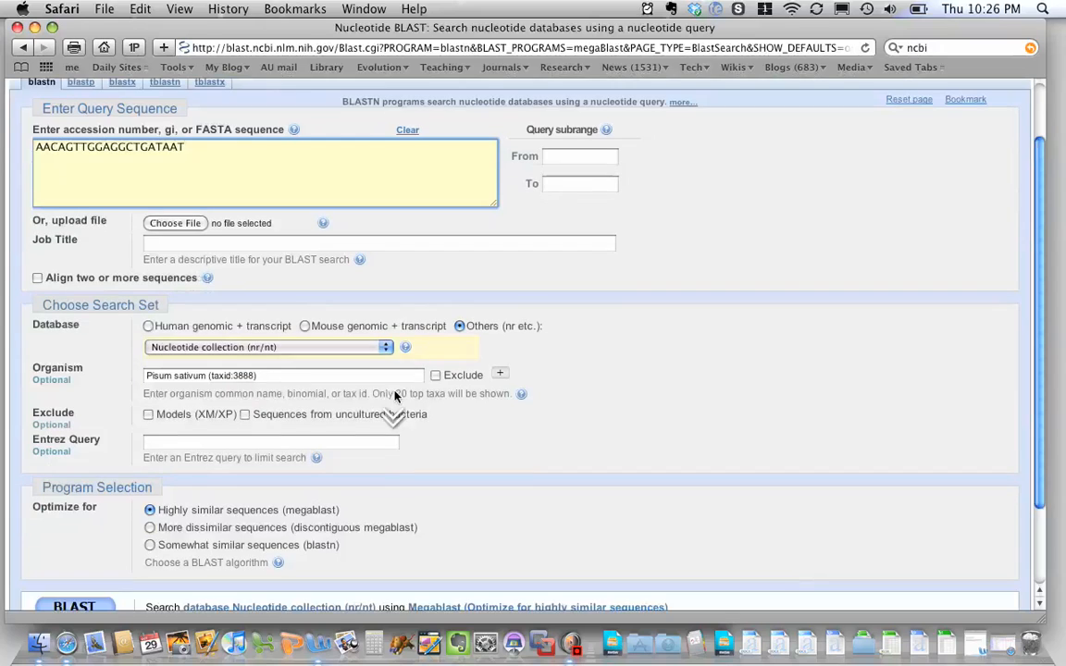
mouse_move(440, 341)
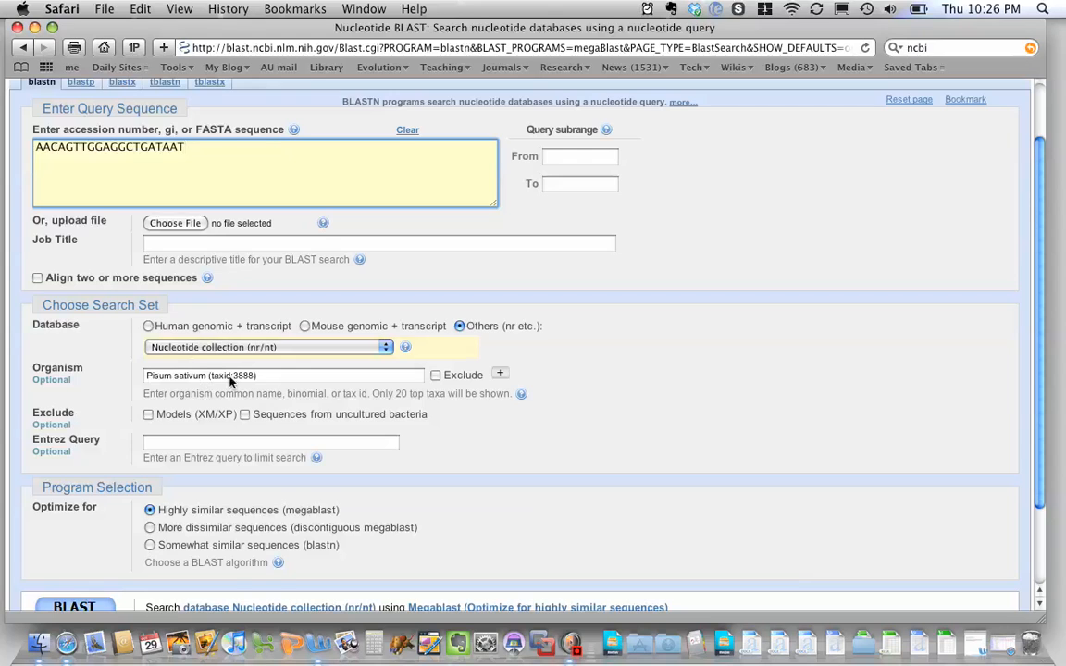
scroll(down, 3)
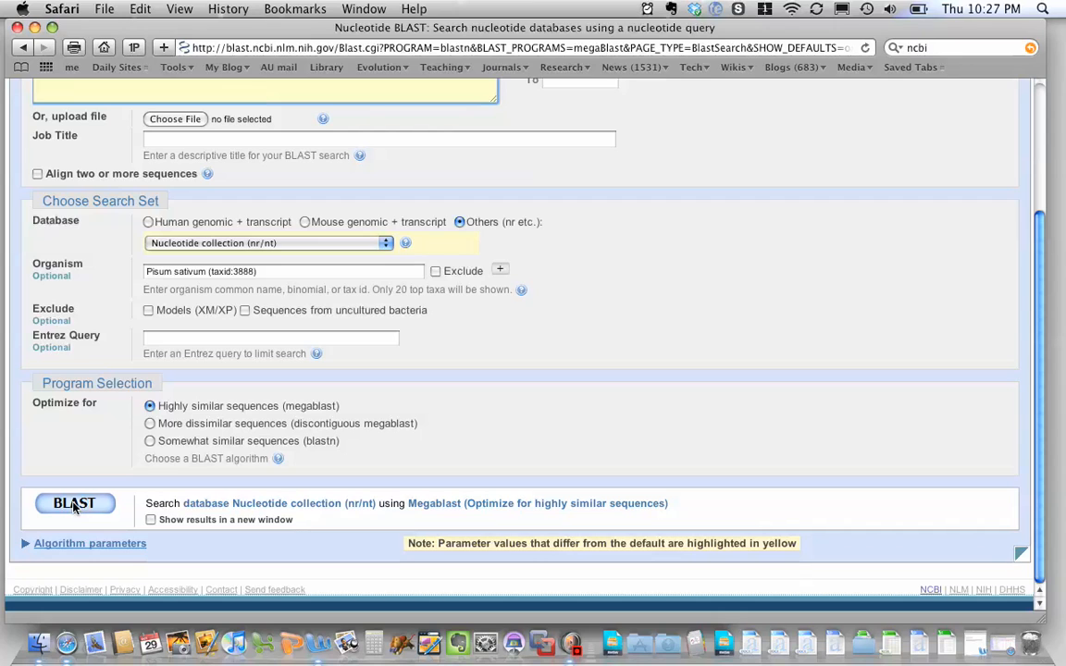
scroll(up, 3)
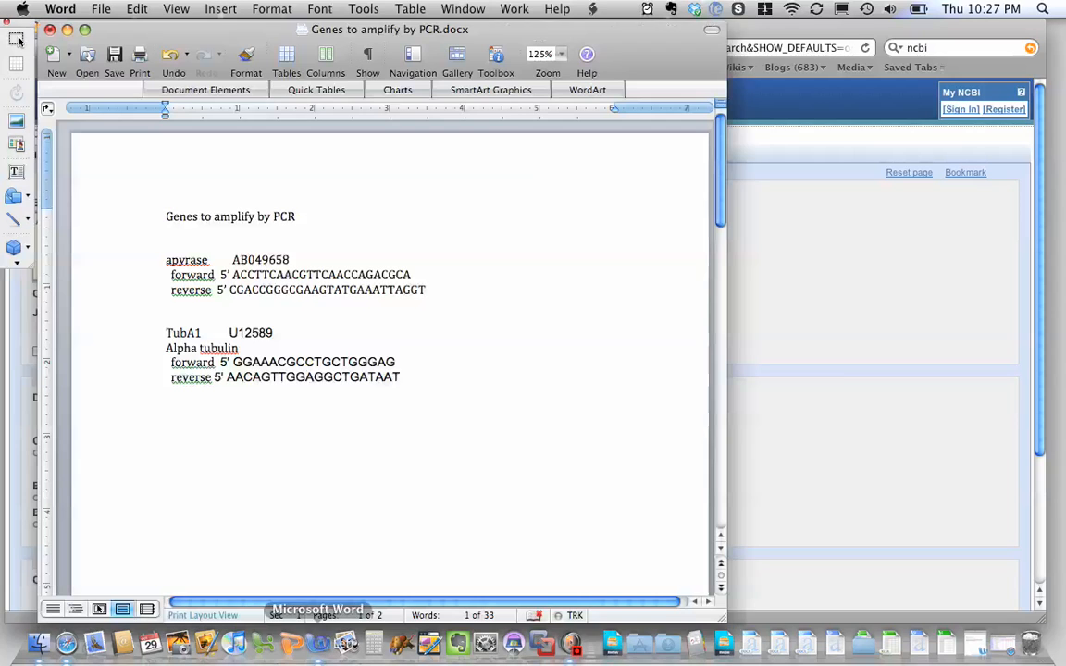
Pick out the apyrase forward primer and another primer sequence in the Word document.
double_click(268, 275)
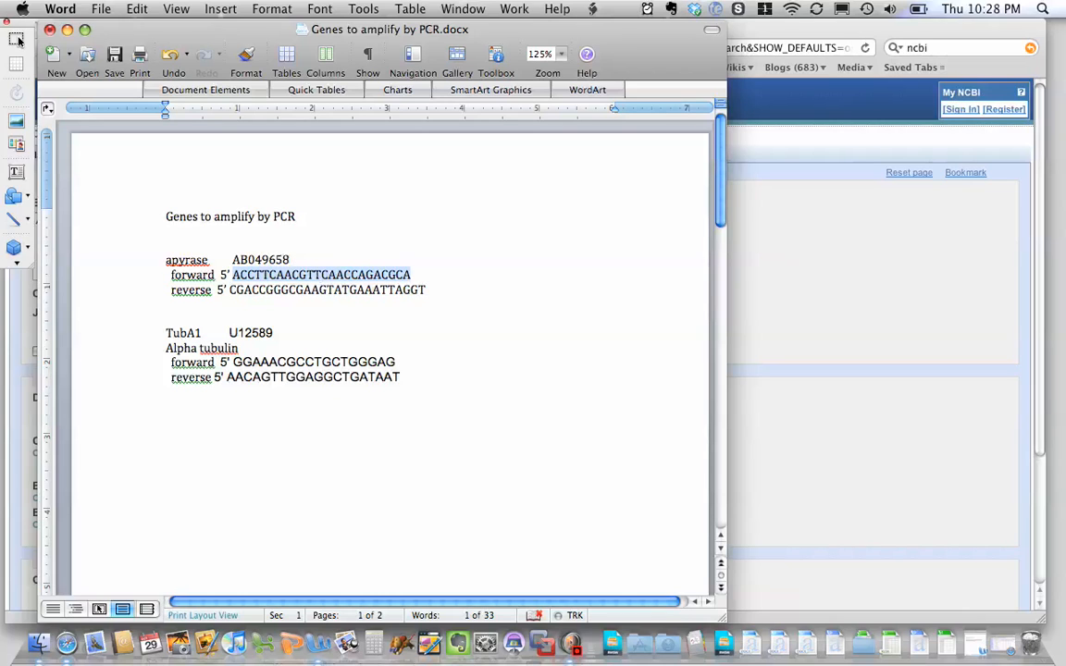
double_click(310, 361)
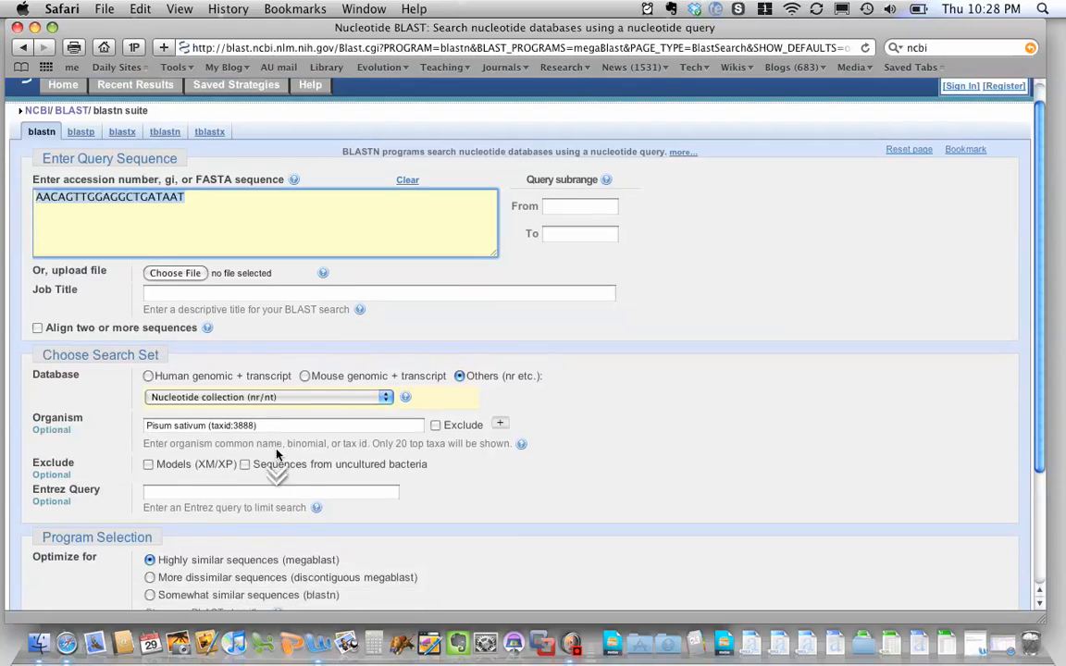
scroll(down, 3)
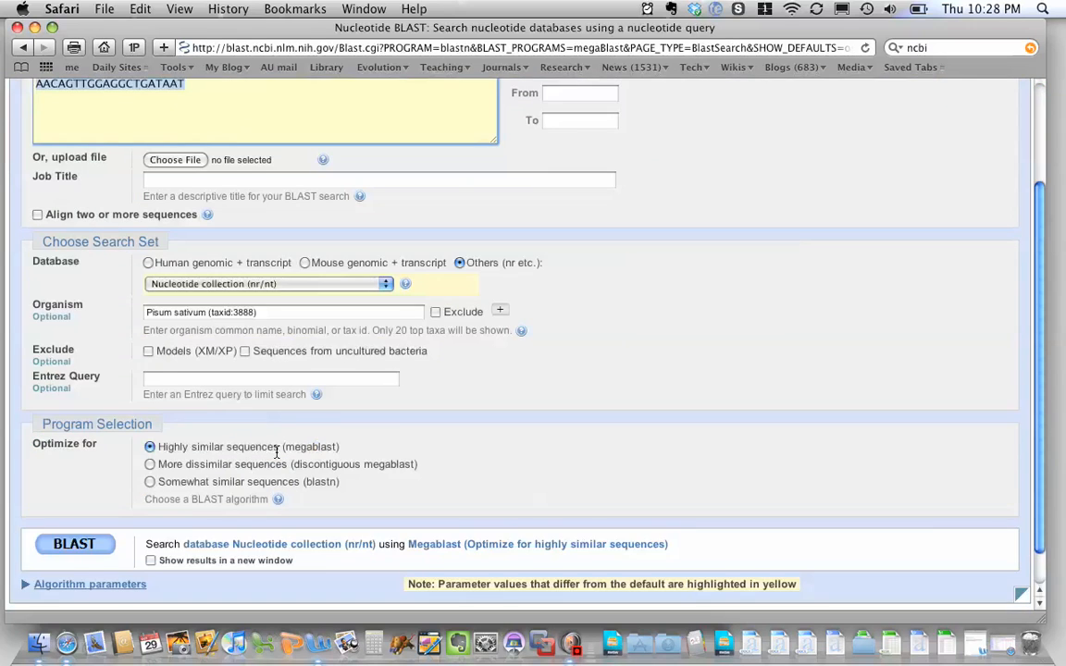
scroll(up, 3)
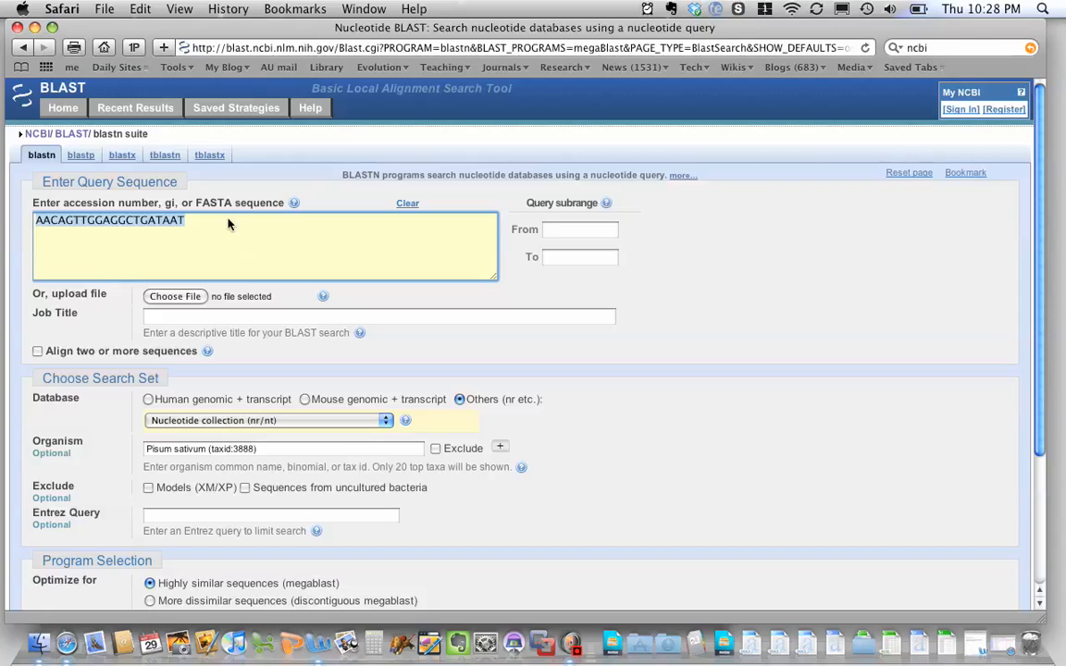
mouse_move(668, 641)
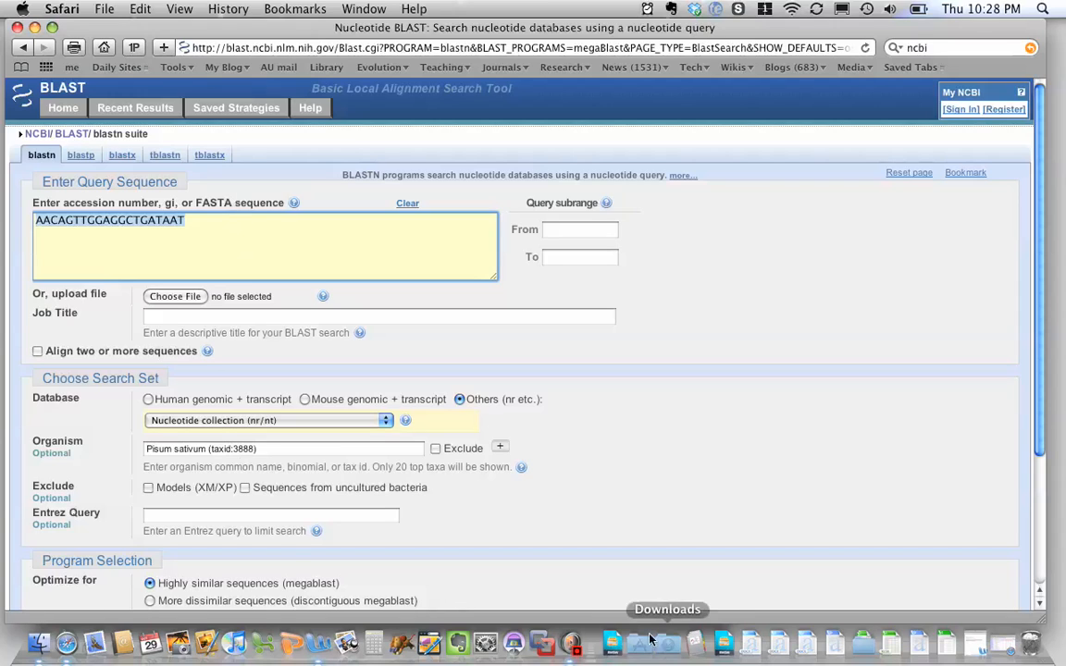